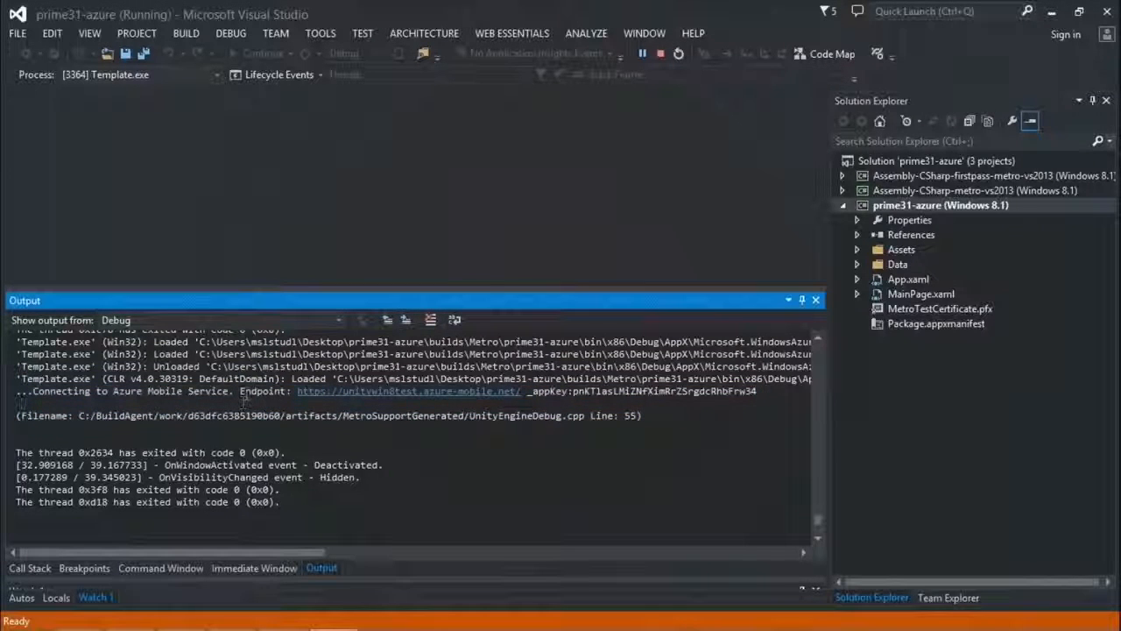
mouse_move(714, 394)
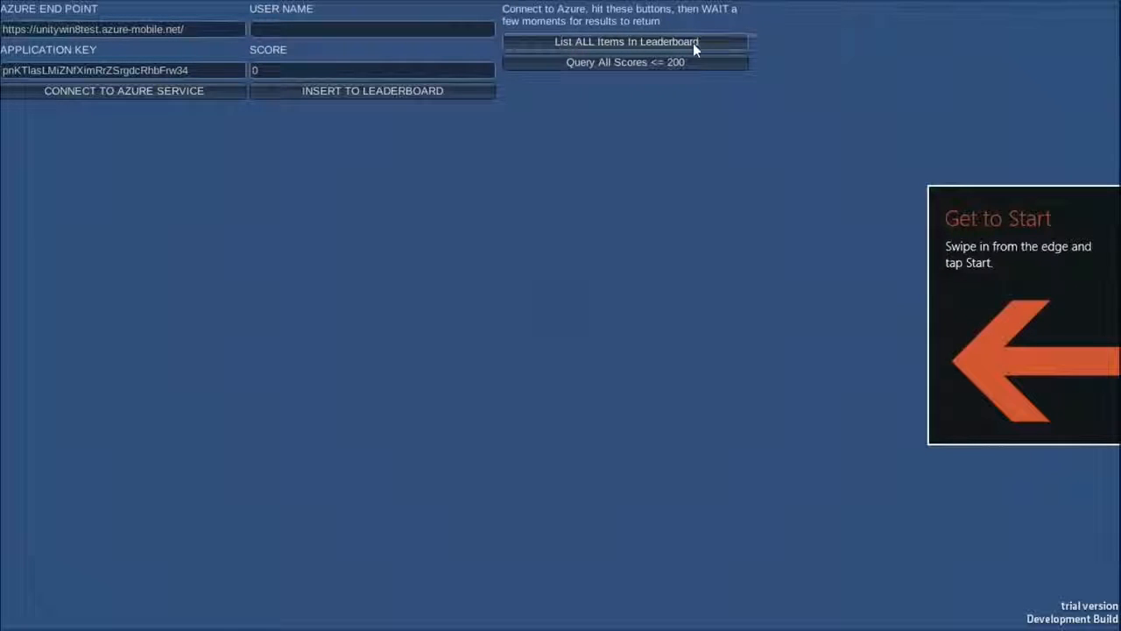
List all leaderboard scores, delete the latest entry (Test Today, 12), then switch to the Azure portal.
click(623, 42)
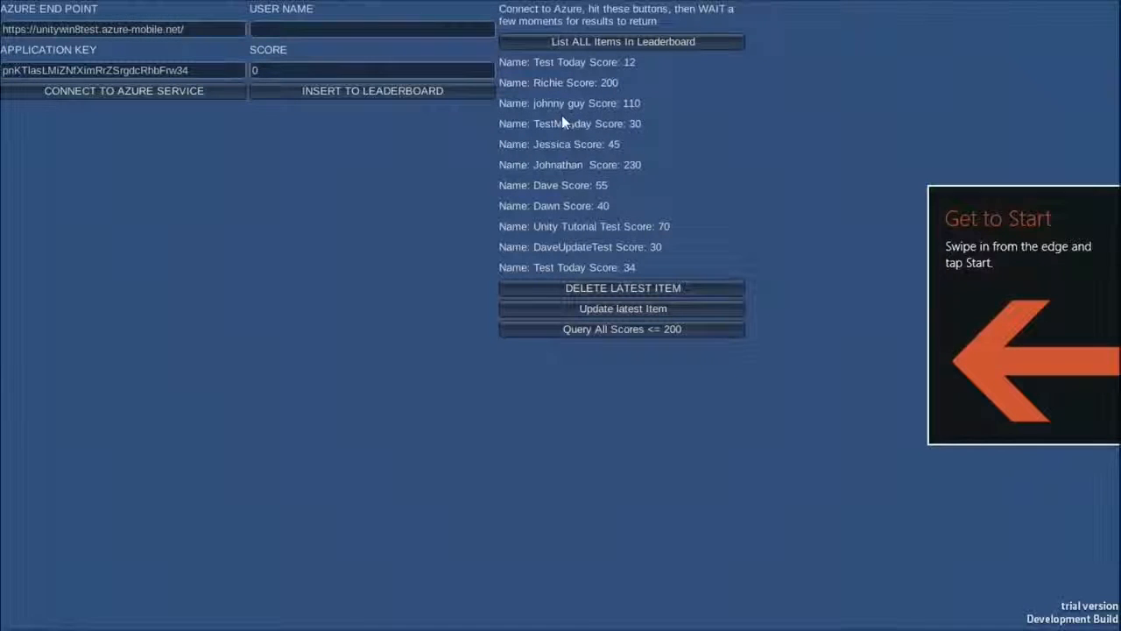
mouse_move(648, 114)
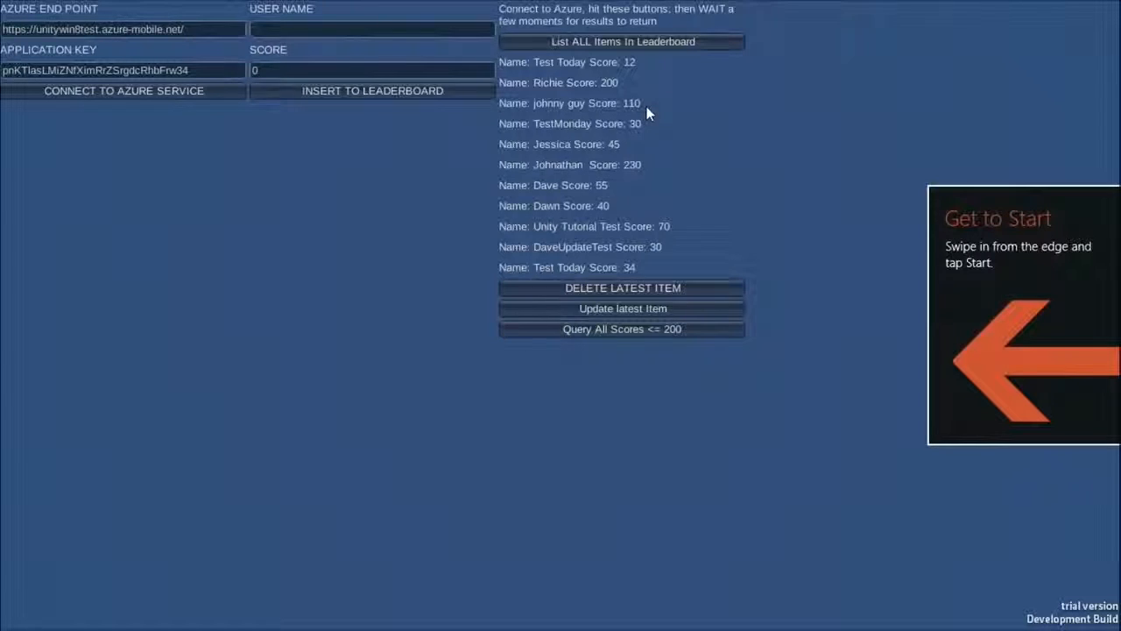
mouse_move(672, 123)
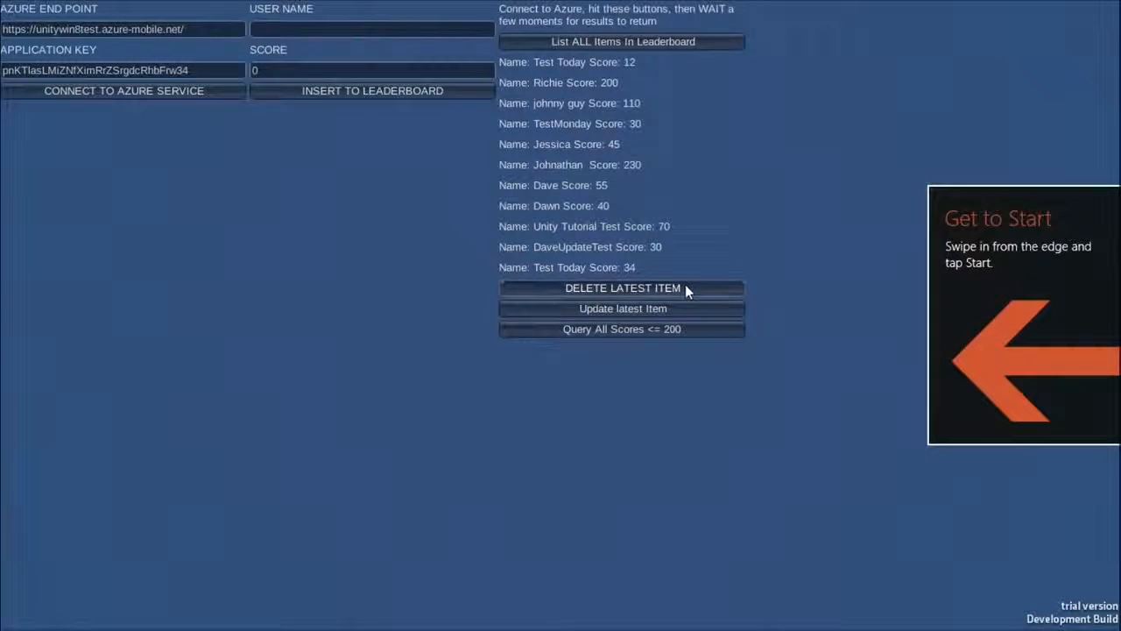
click(624, 287)
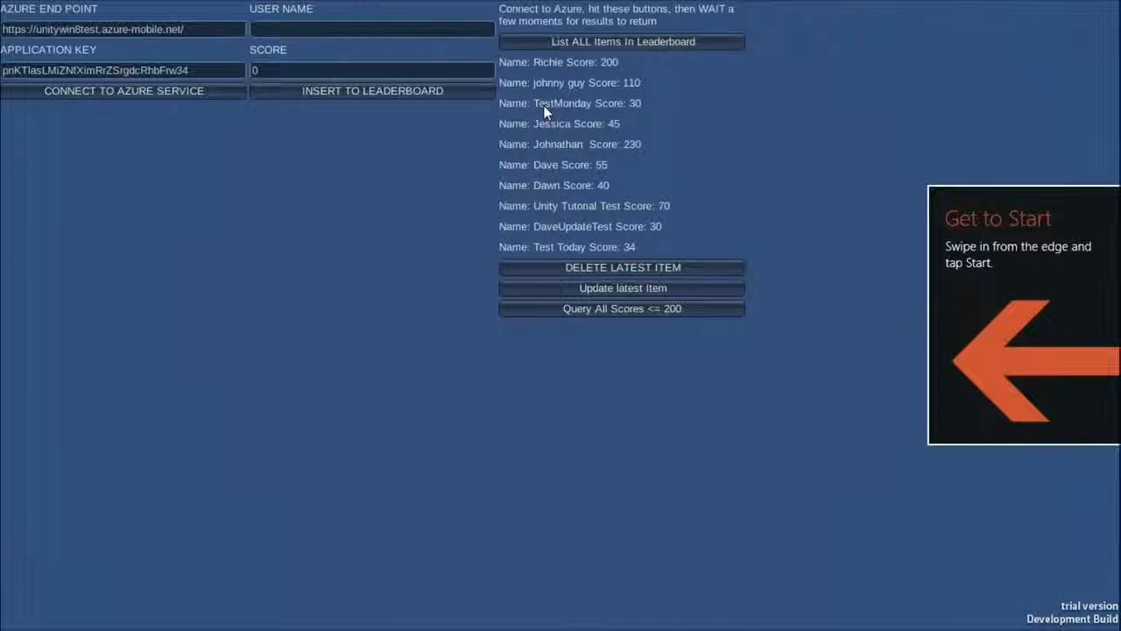
key(alt+tab)
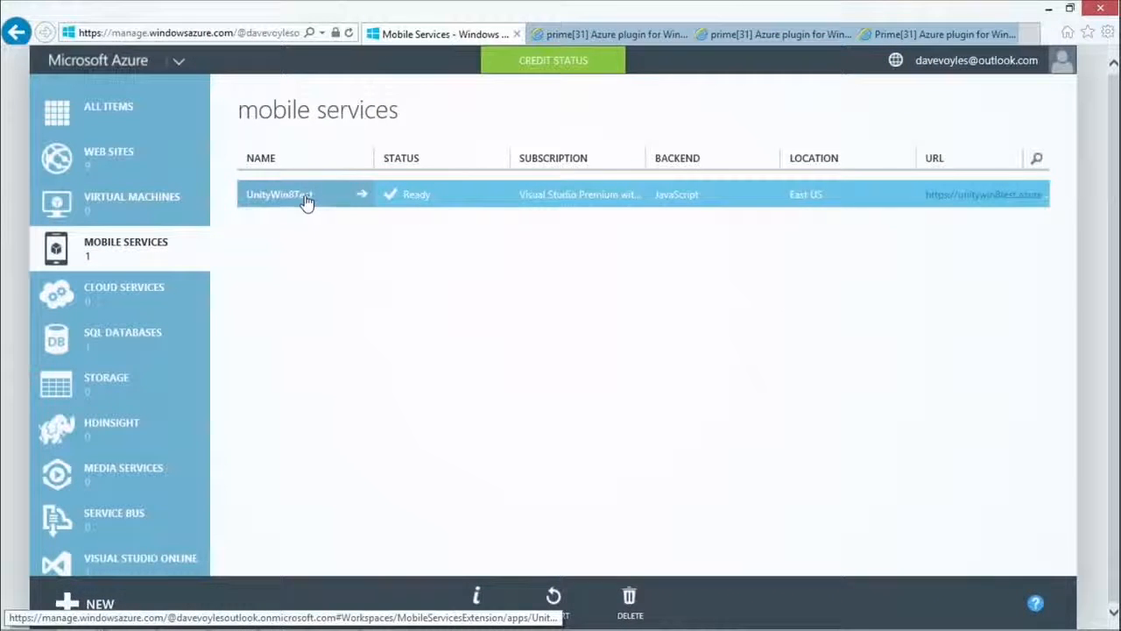
Open the unitywin8test mobile service's DATA section and its leaderboard table.
click(307, 193)
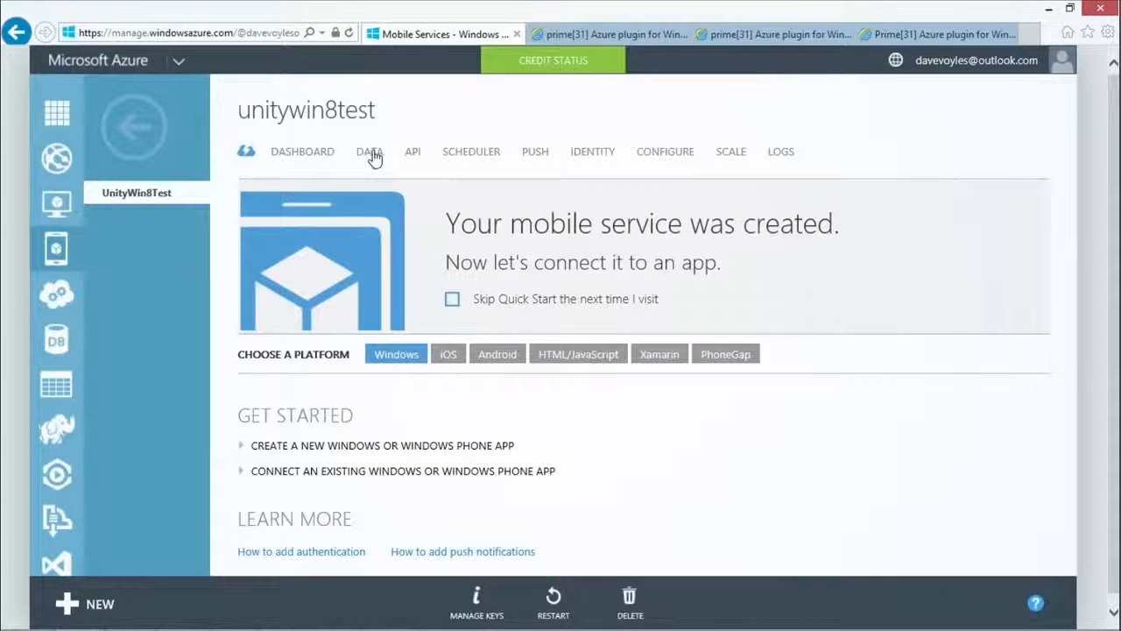
mouse_move(376, 157)
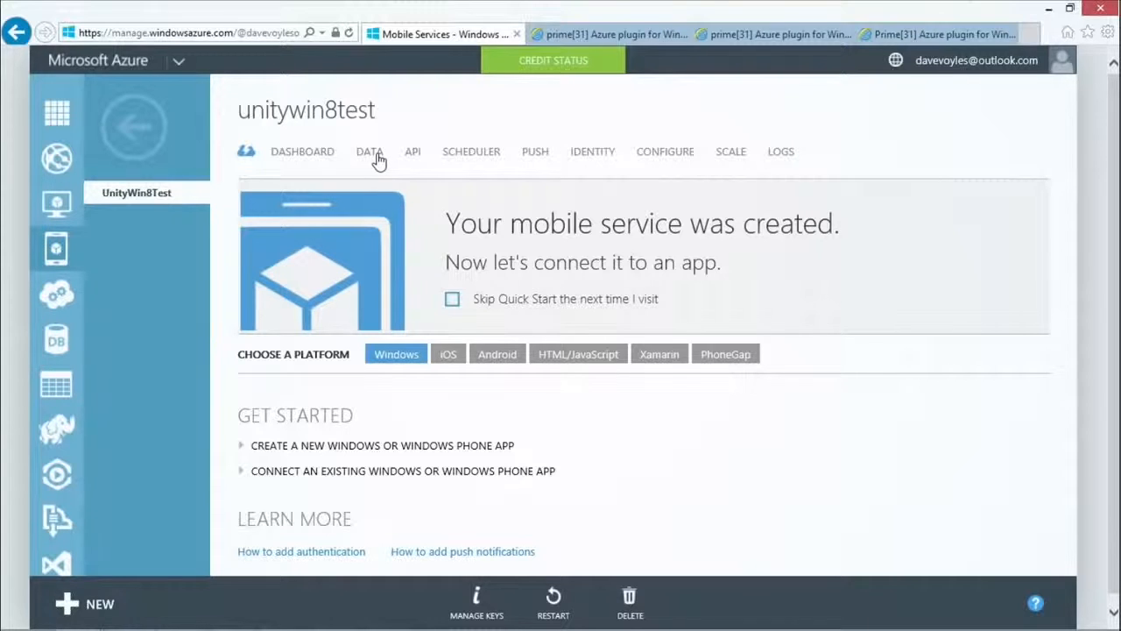
click(368, 150)
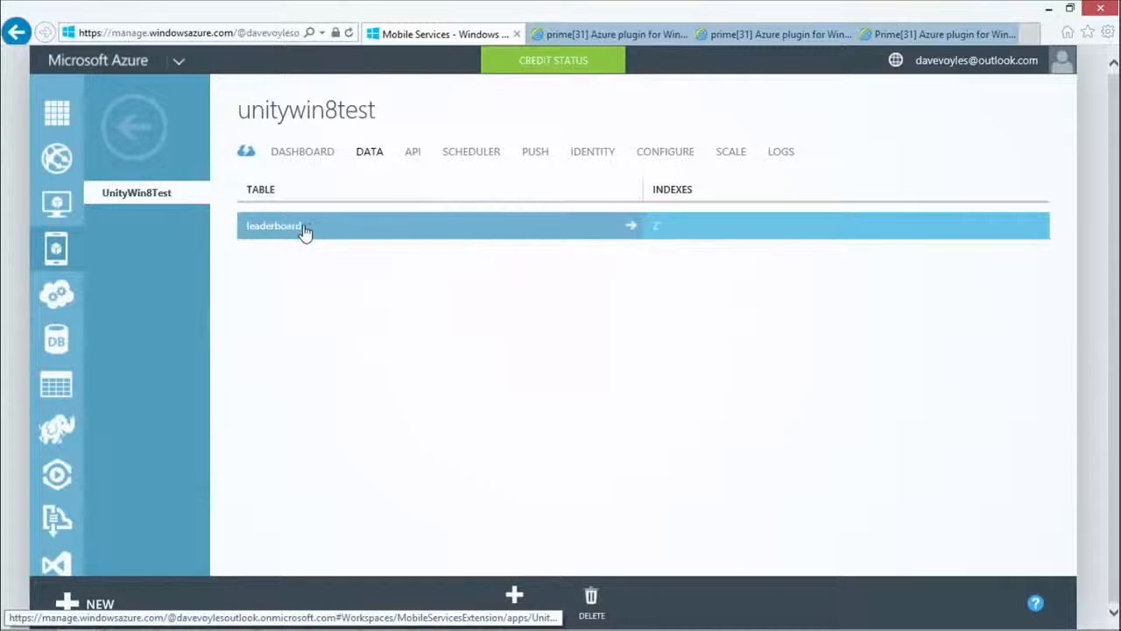
click(273, 224)
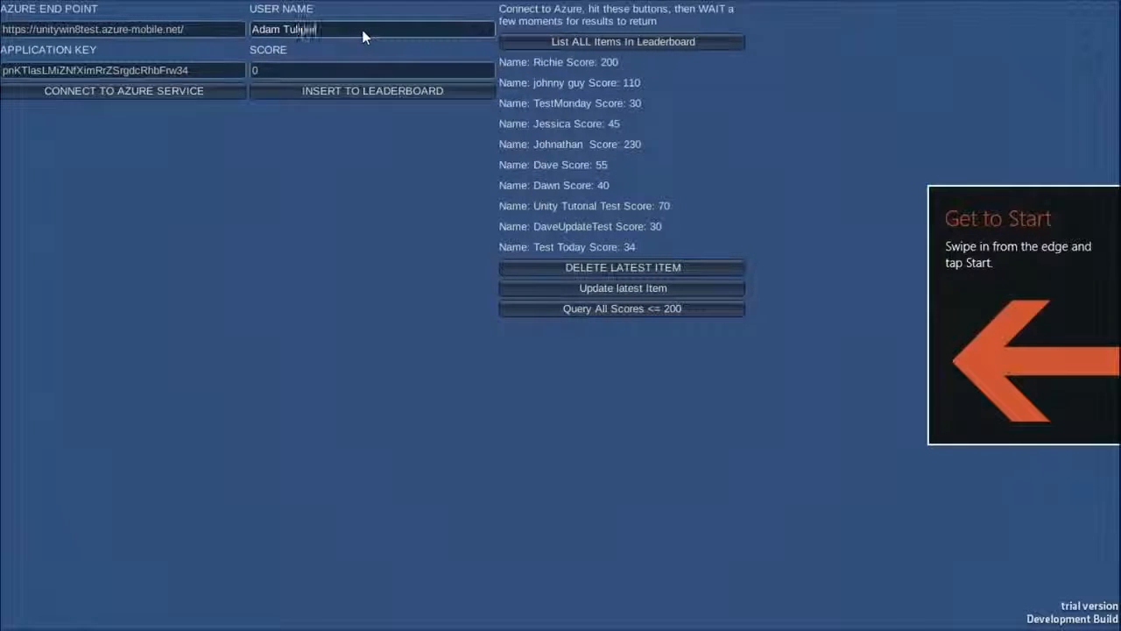
Insert Adam Tuliper with score 300 into the leaderboard and relist the scores.
text(300)
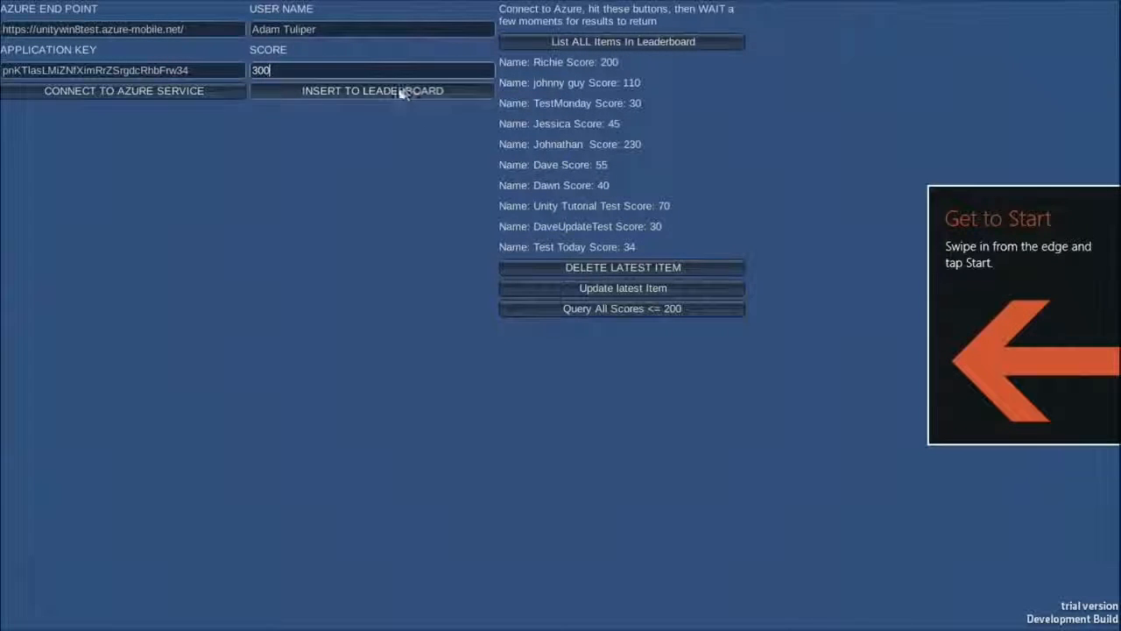
click(371, 91)
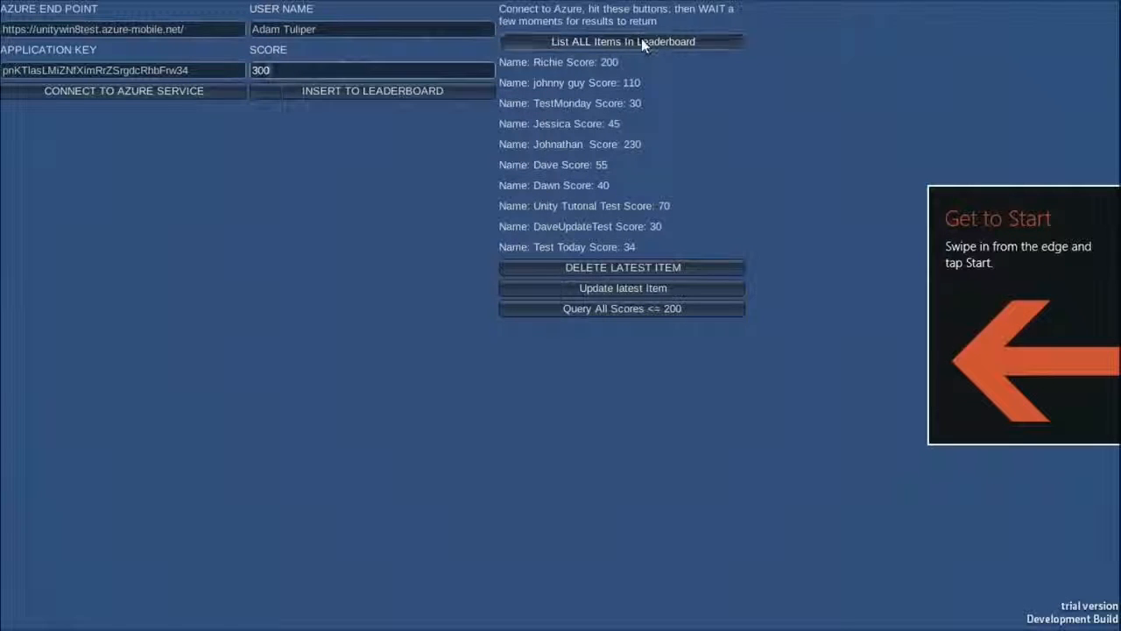
click(372, 91)
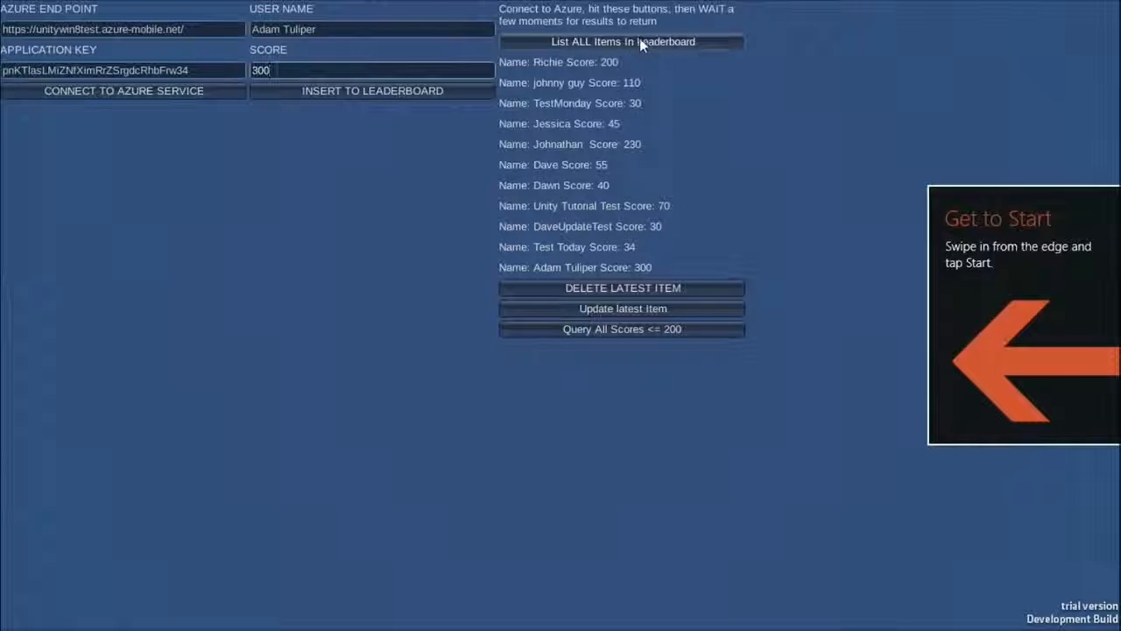
mouse_move(400, 60)
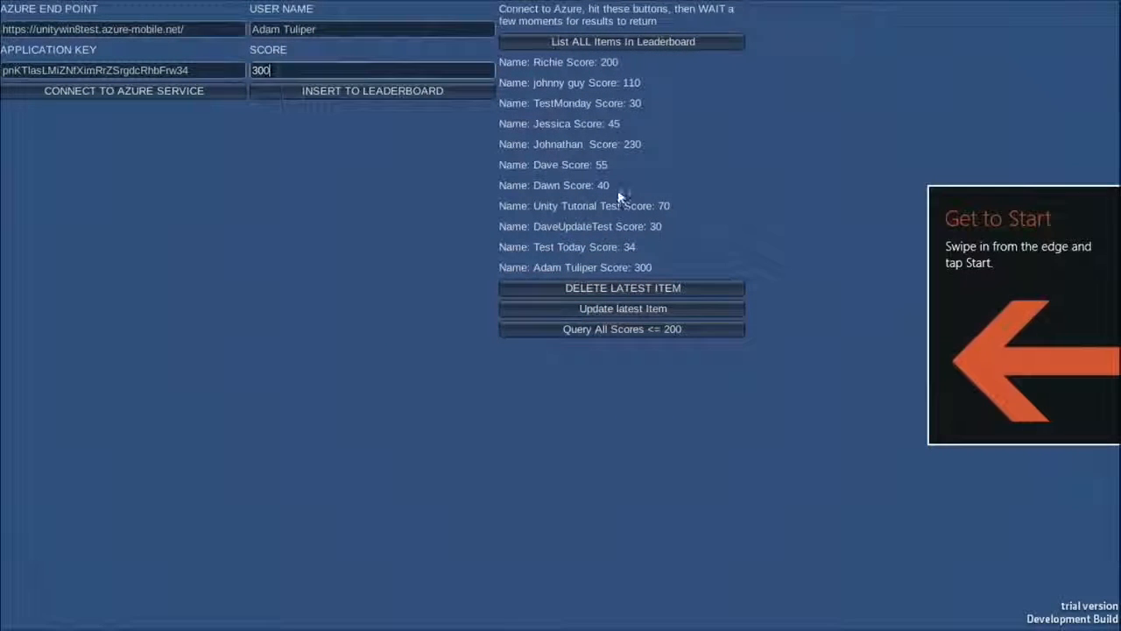
mouse_move(732, 235)
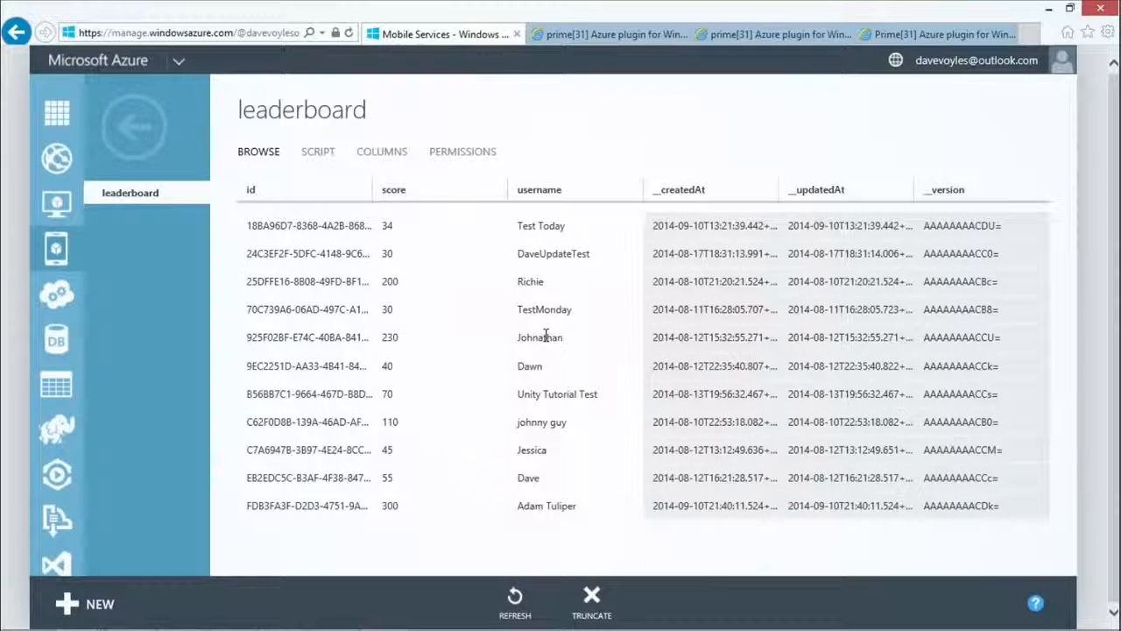
Browse the leaderboard table's records to see the new Adam Tuliper row with score 300.
click(529, 477)
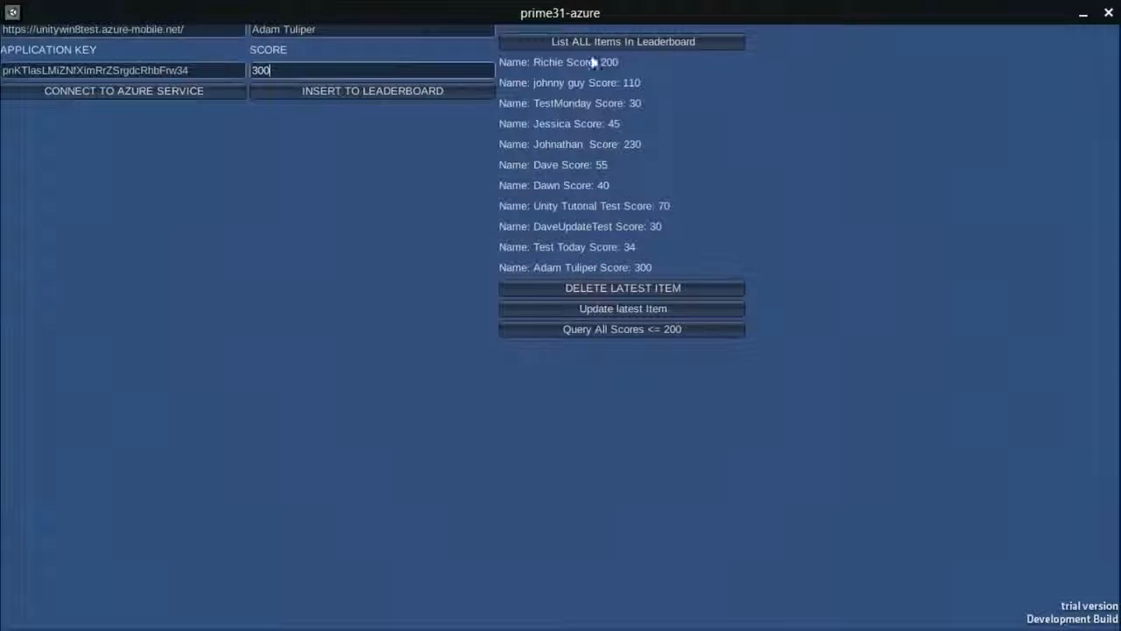
mouse_move(429, 147)
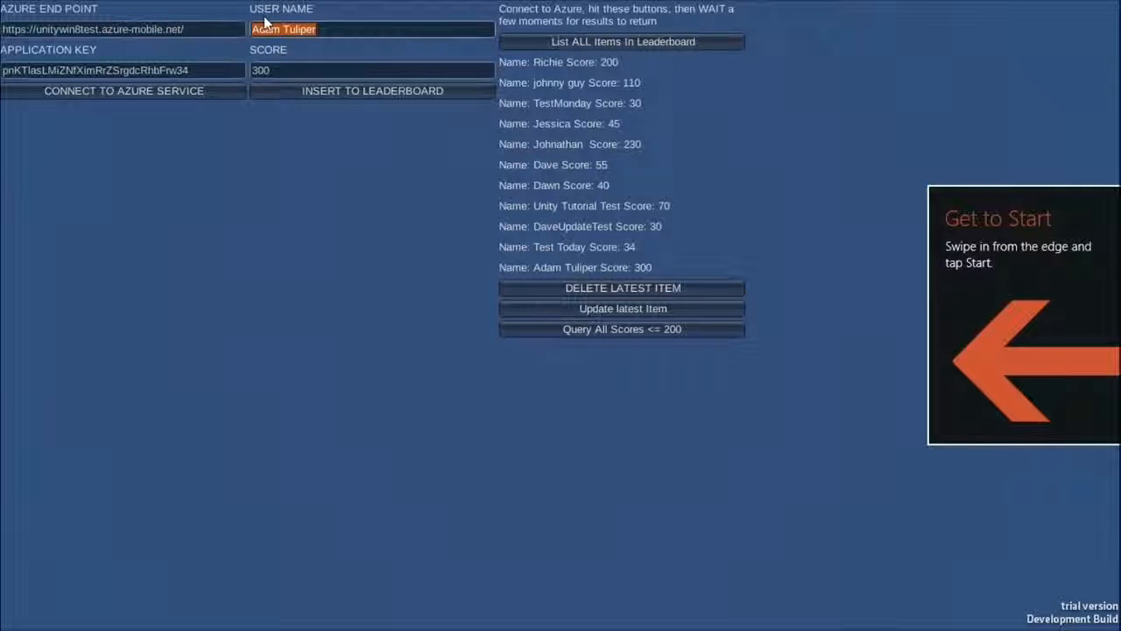
Replace the user name Adam Tuliper with Richie in the entry form.
text(Richie)
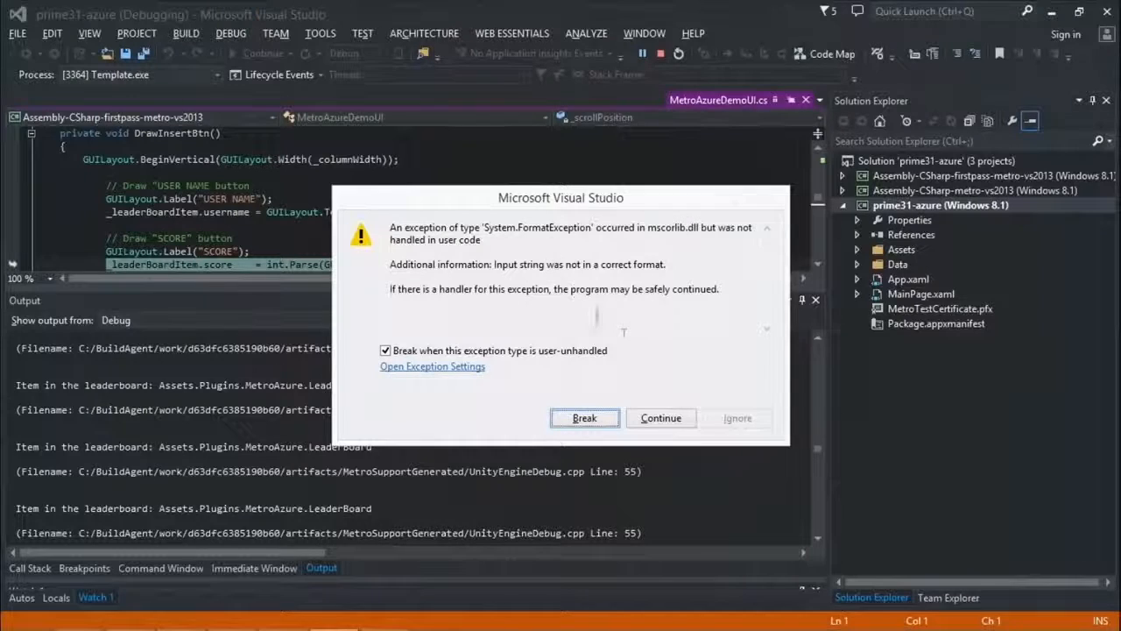
Continue past the format and argument exceptions, then query the leaderboard for scores of 200 or less.
click(660, 417)
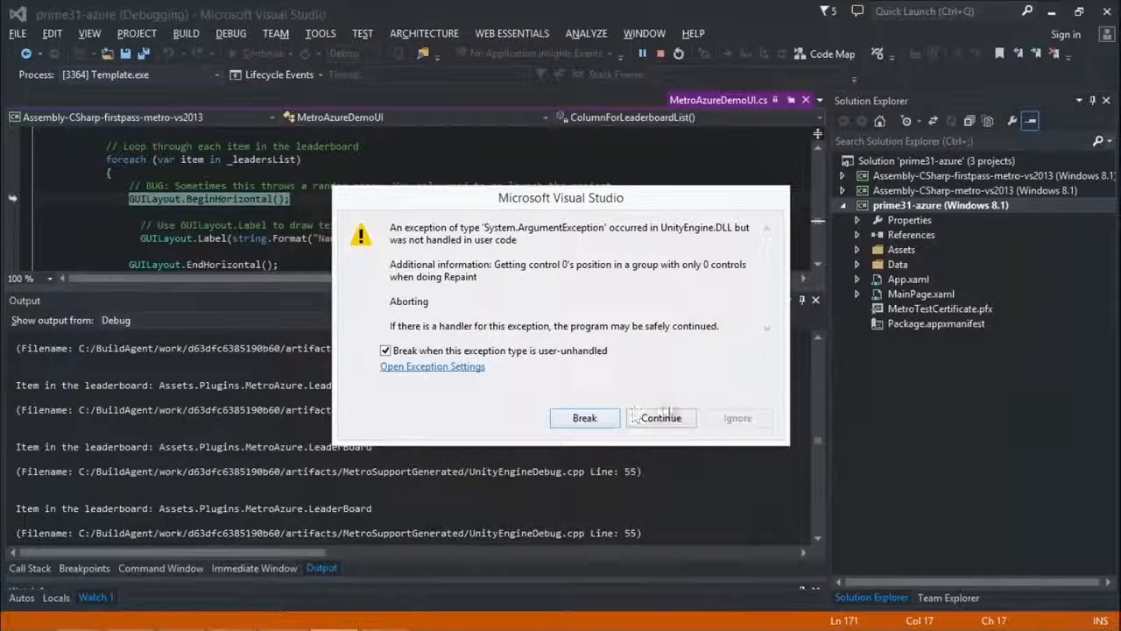
click(660, 417)
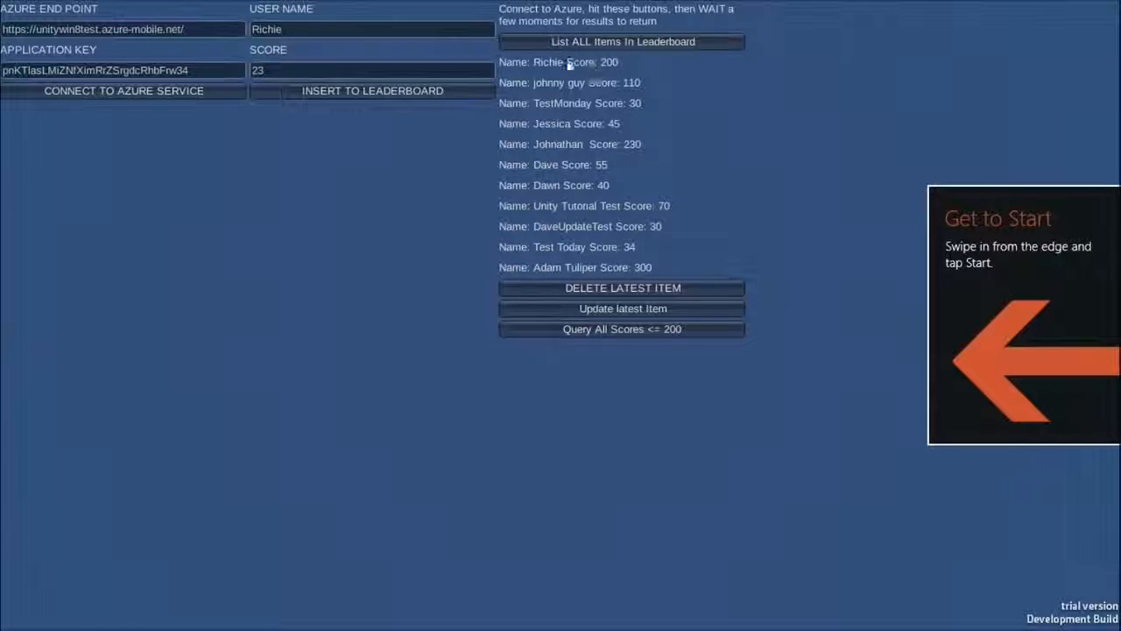
click(622, 42)
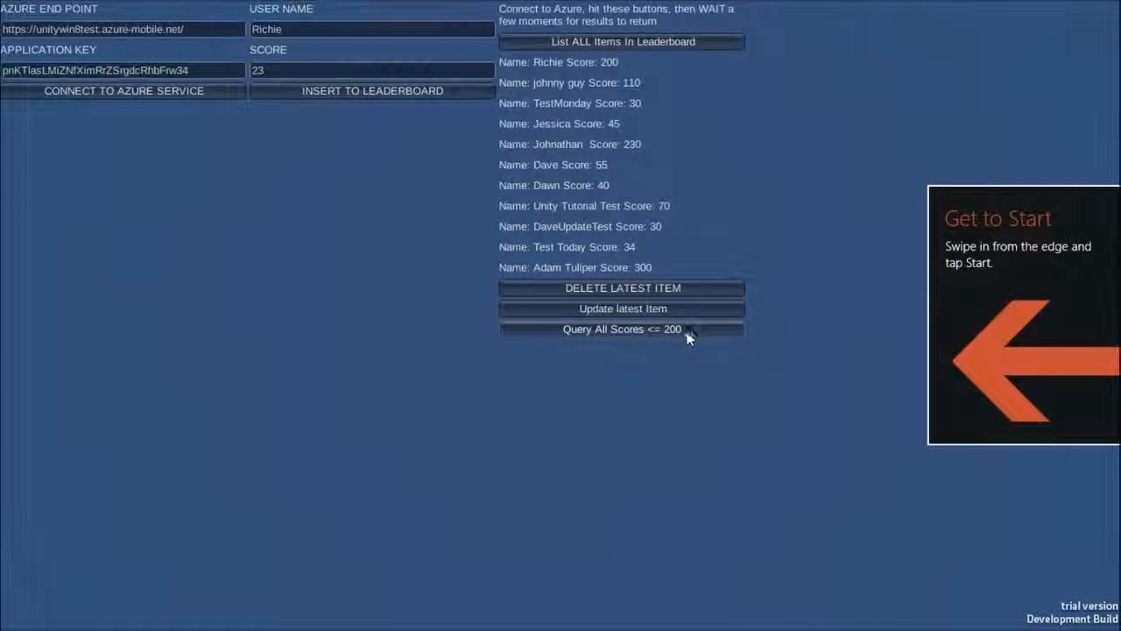
mouse_move(686, 341)
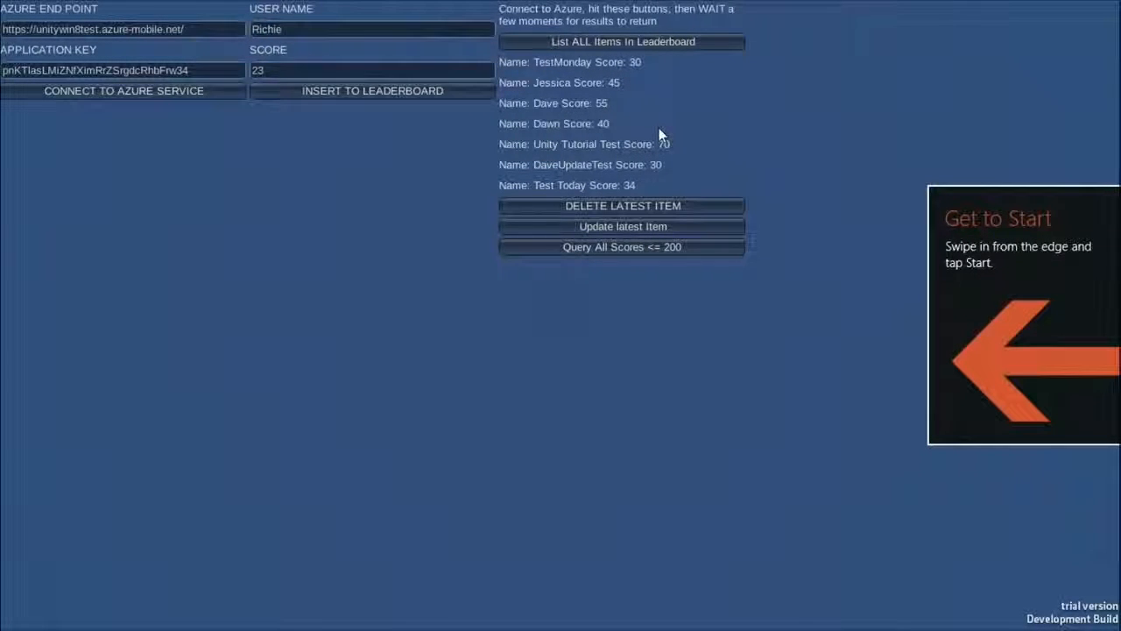
mouse_move(536, 104)
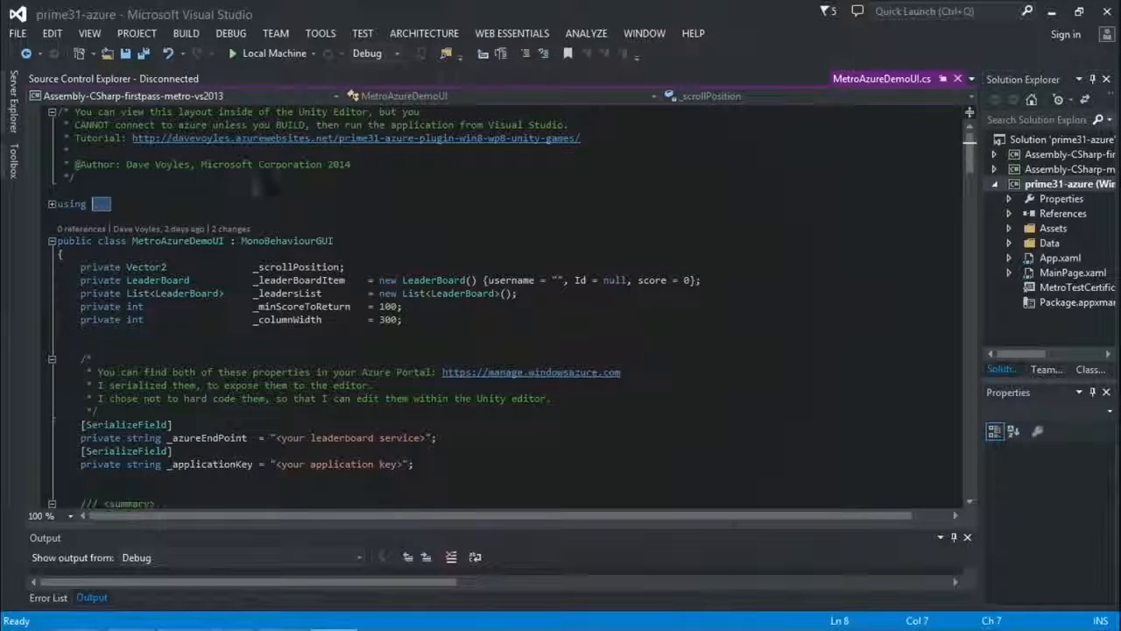
mouse_move(557, 136)
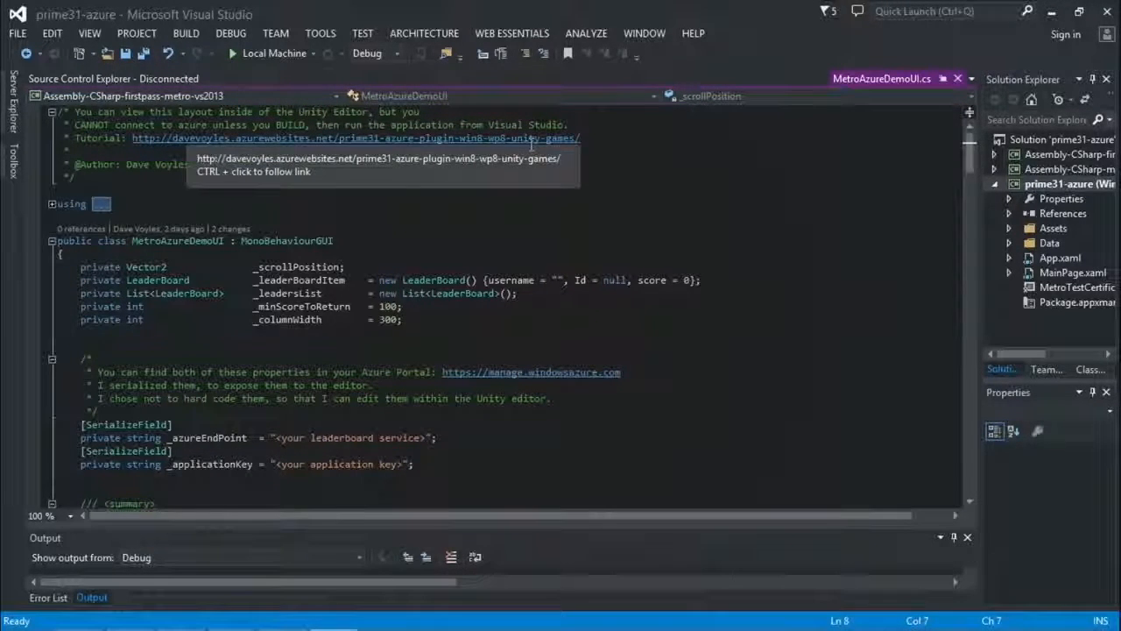
mouse_move(522, 172)
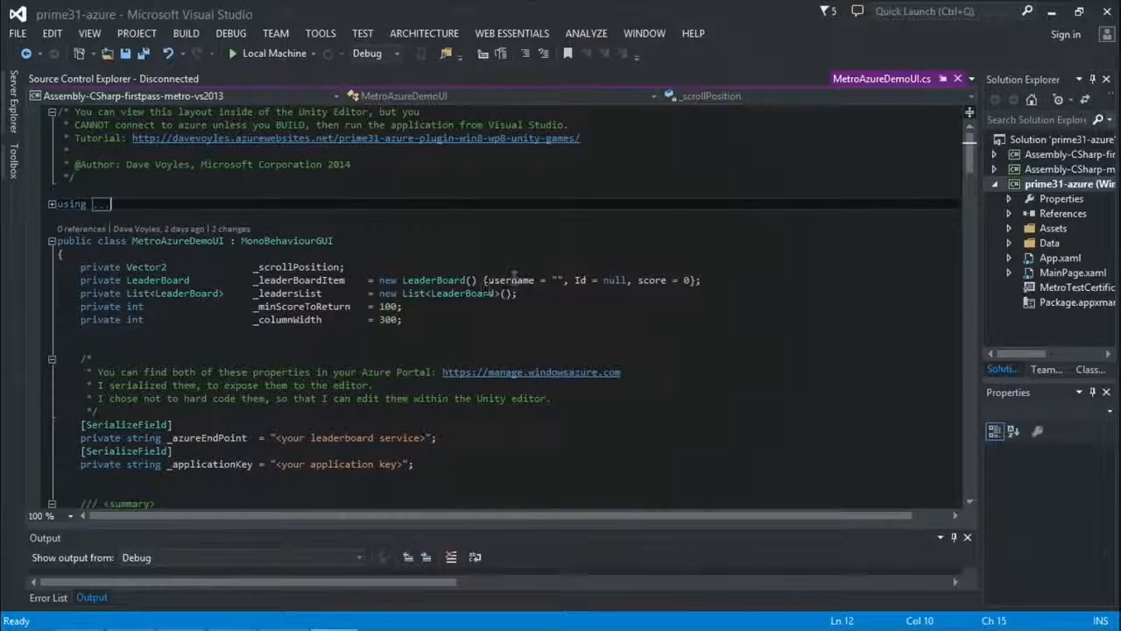
mouse_move(511, 280)
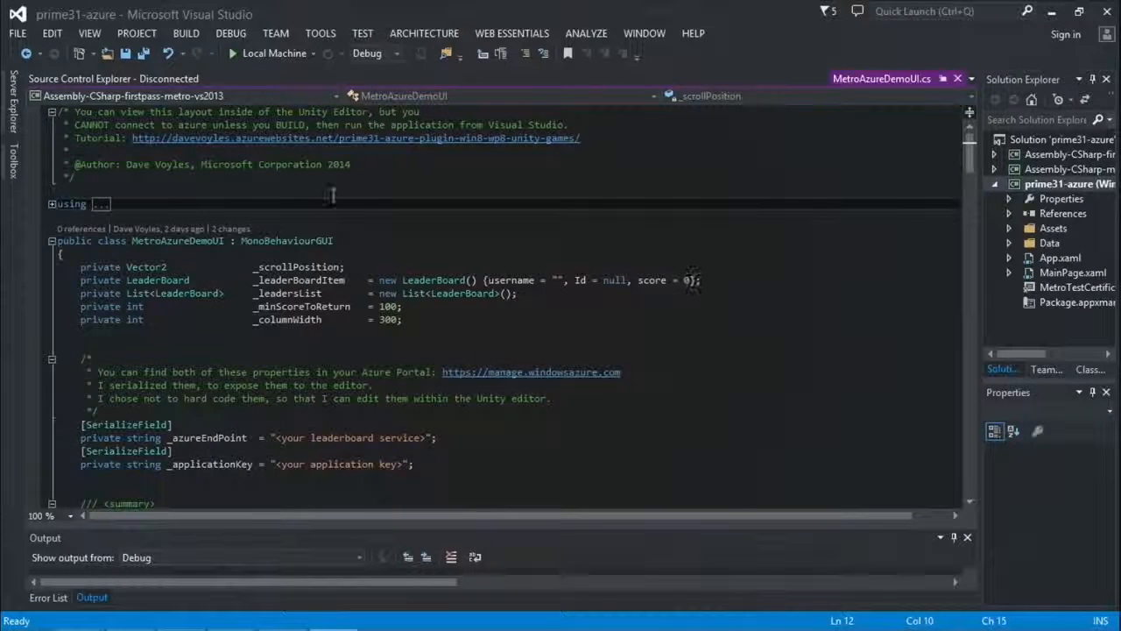
Locate LeaderBoard.cs under Assets > Plugins > MetroAzure and open the LeaderBoard class.
double_click(157, 280)
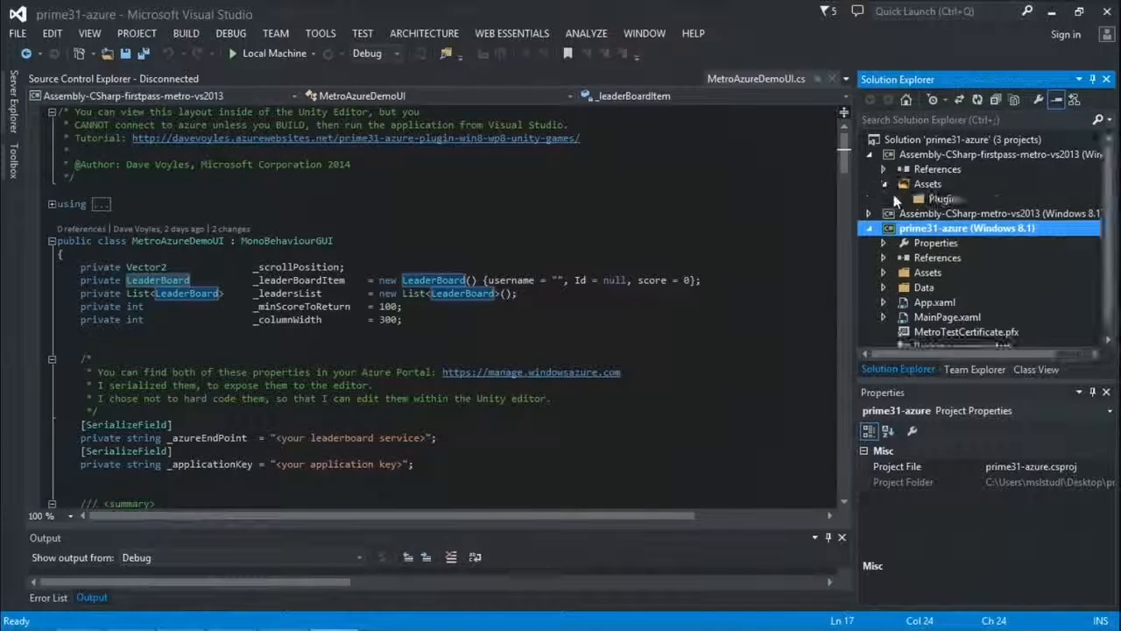
click(914, 213)
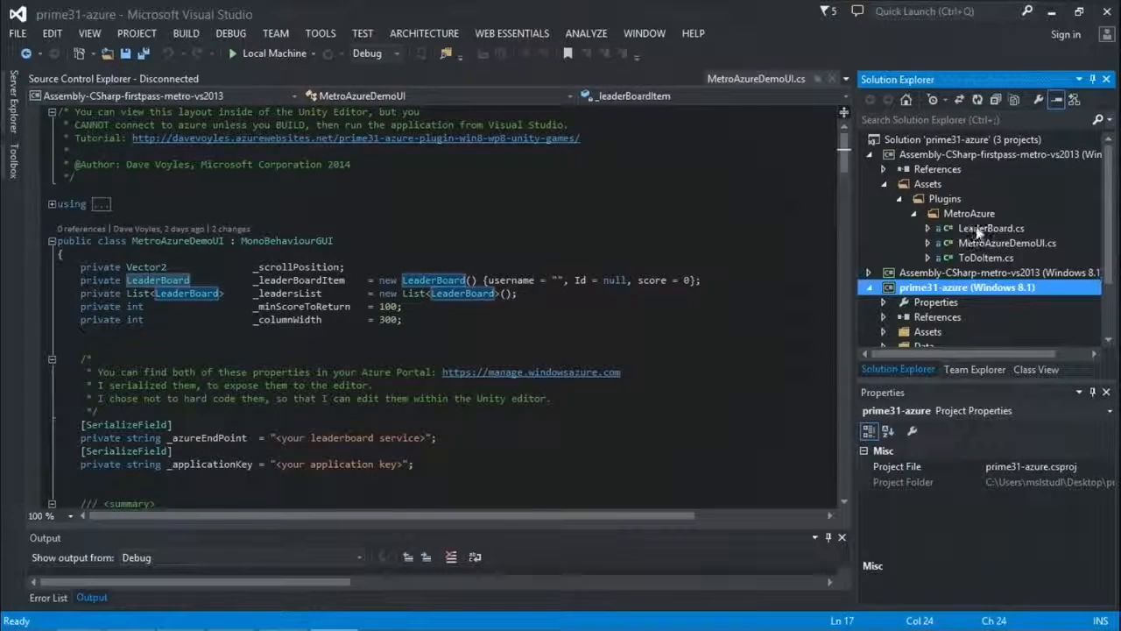
double_click(991, 227)
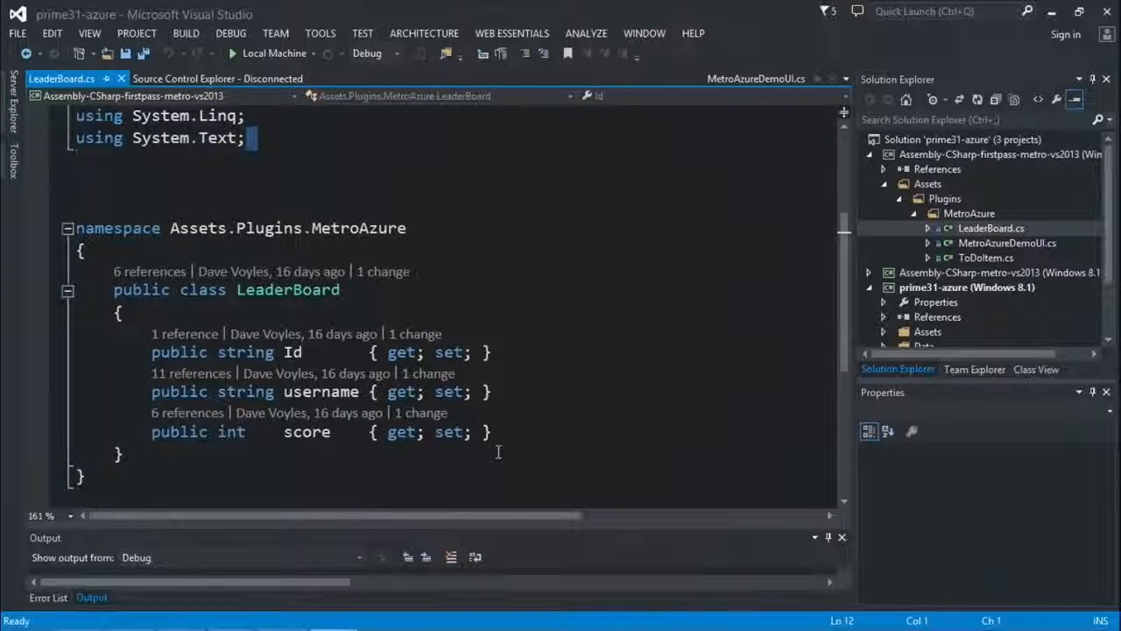
Return to MetroAzureDemoUI.cs, note _minScoreToReturn of 100, and move down to the OnGUI method.
click(755, 77)
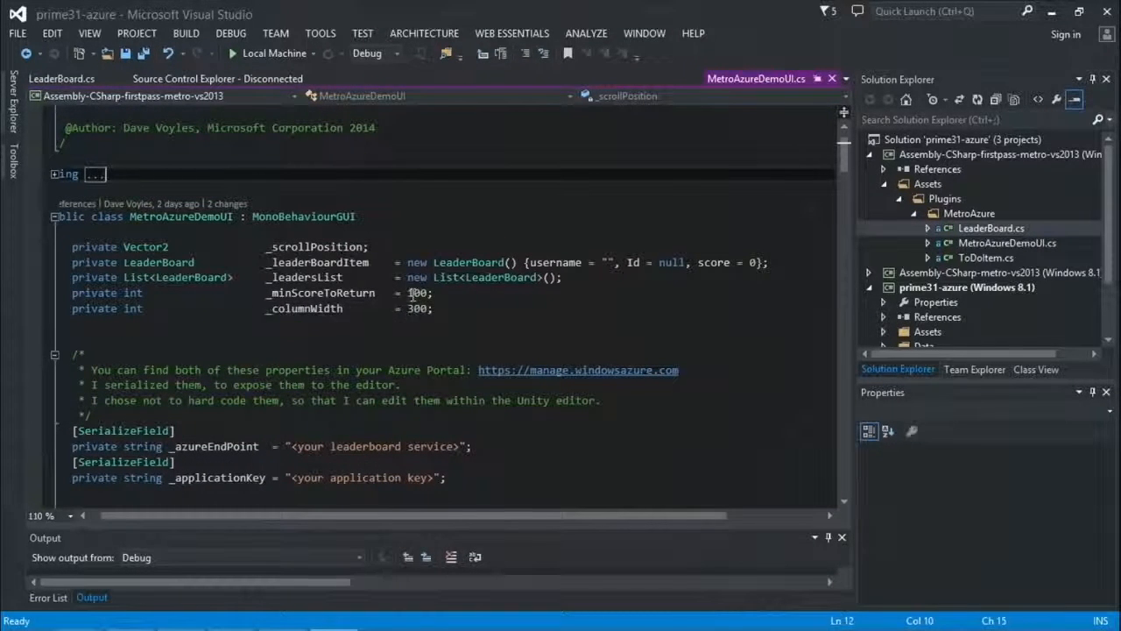
click(420, 292)
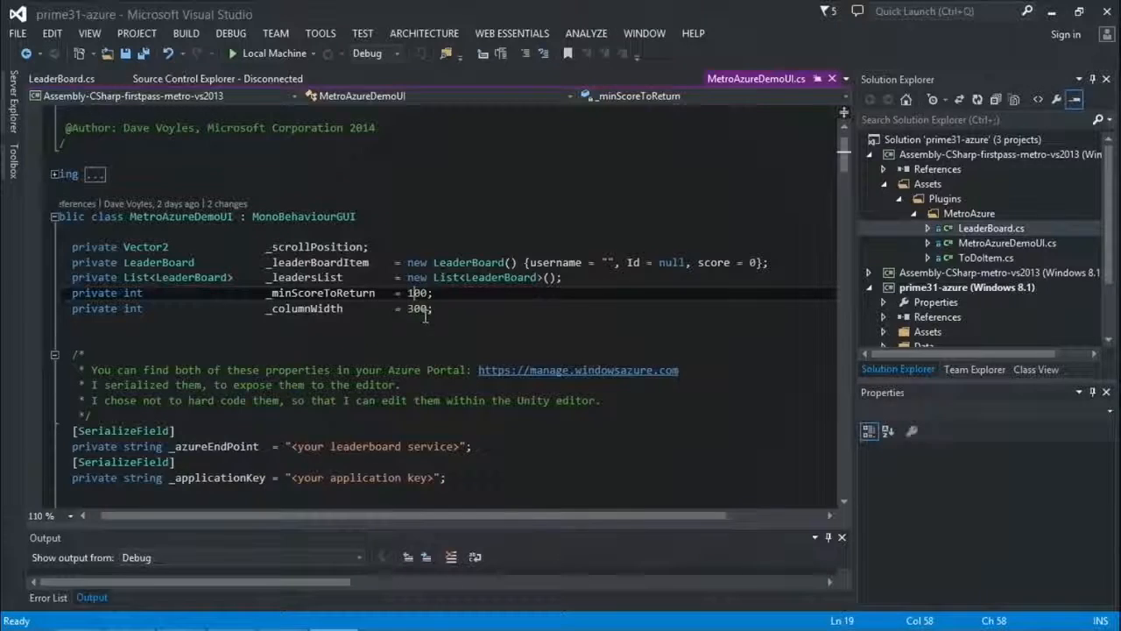
scroll(down, 3)
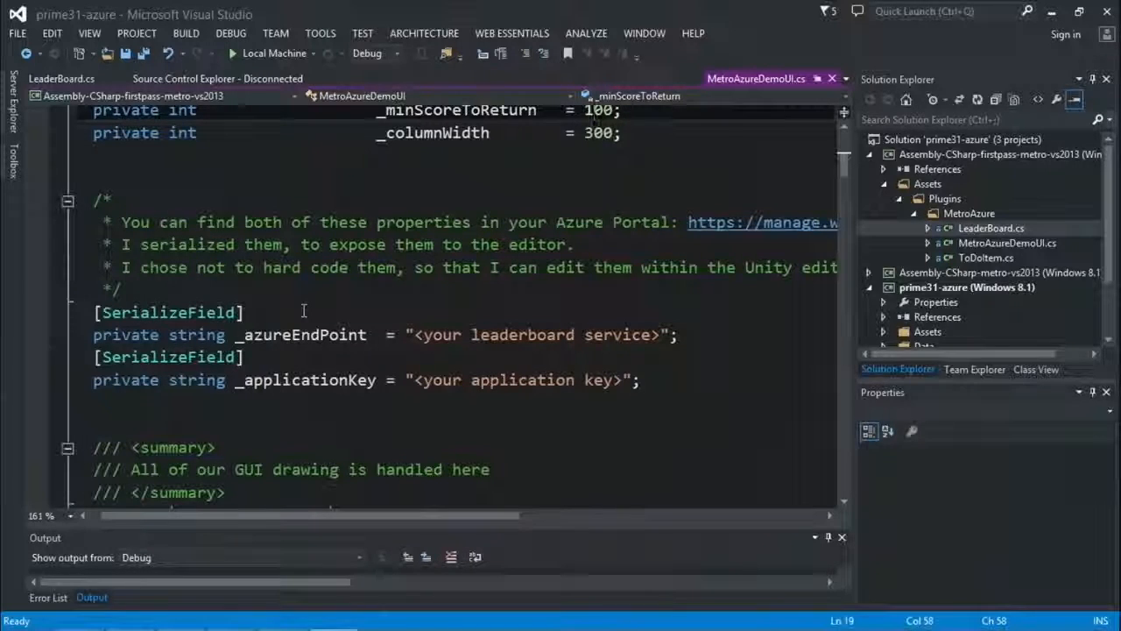
scroll(down, 3)
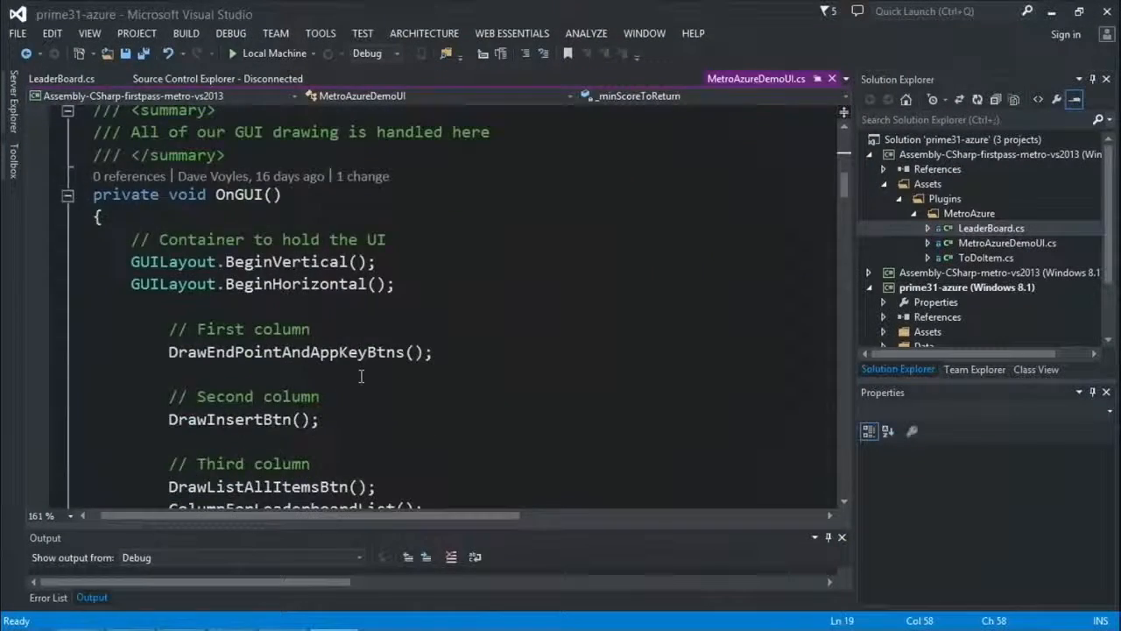
Review the DrawEndPointAndAppKeyBtns and ConnectToAzureMobileServiceBtn code.
scroll(down, 3)
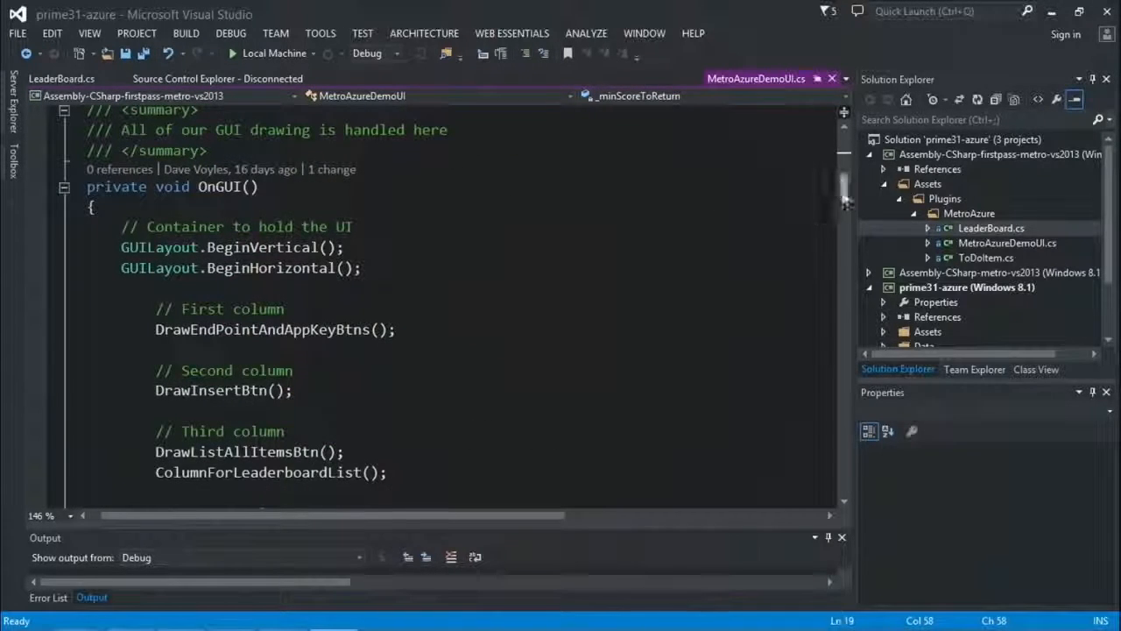
scroll(down, 3)
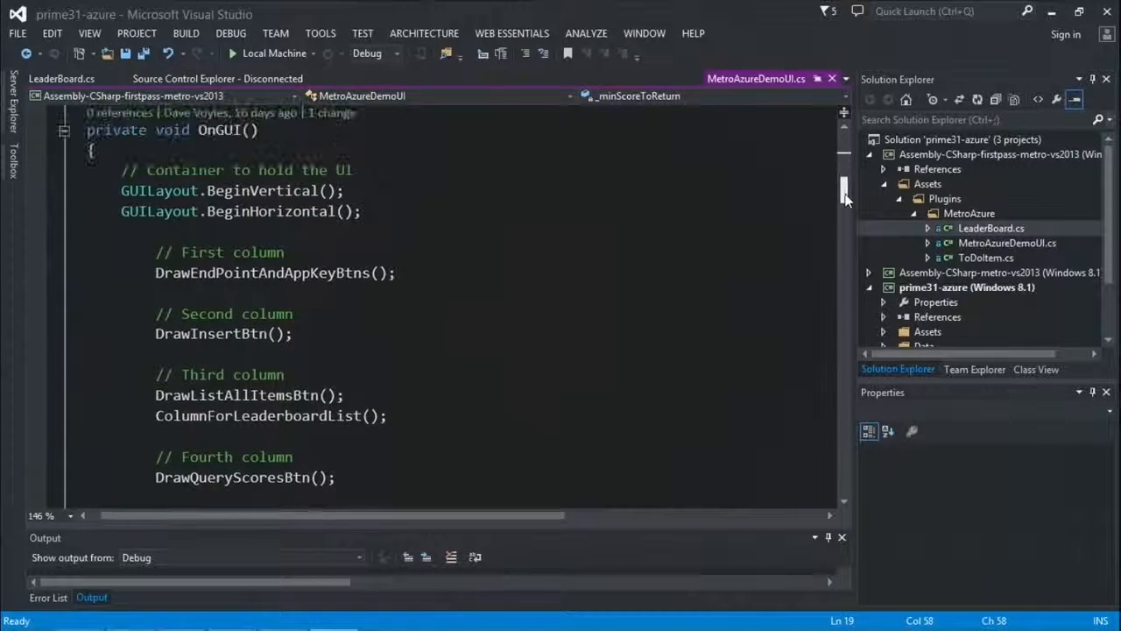
scroll(down, 3)
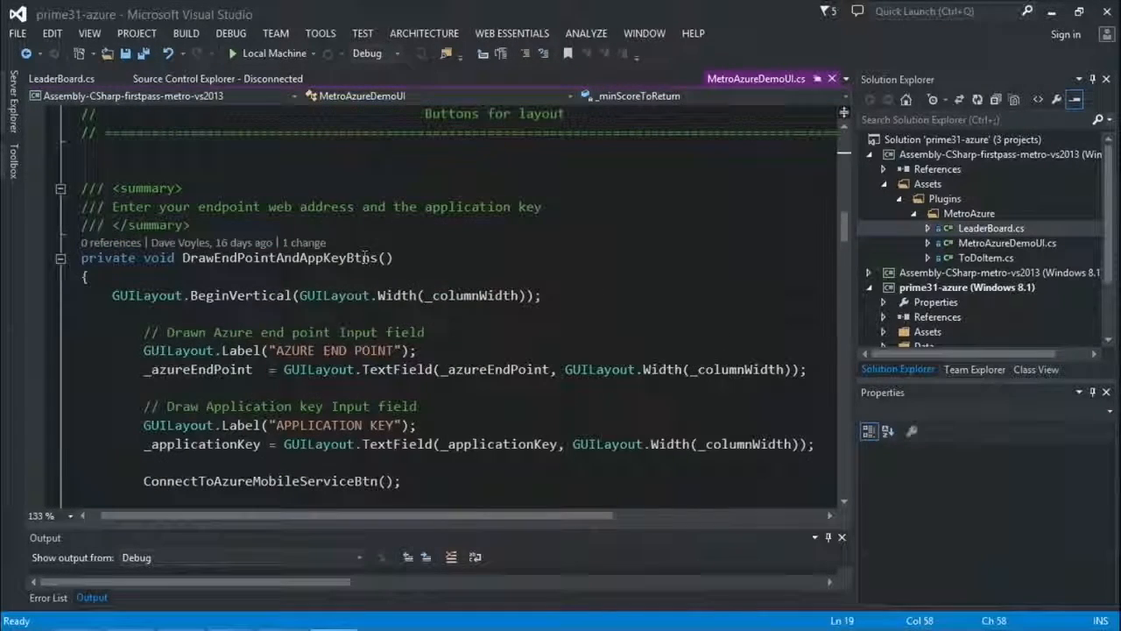
scroll(down, 3)
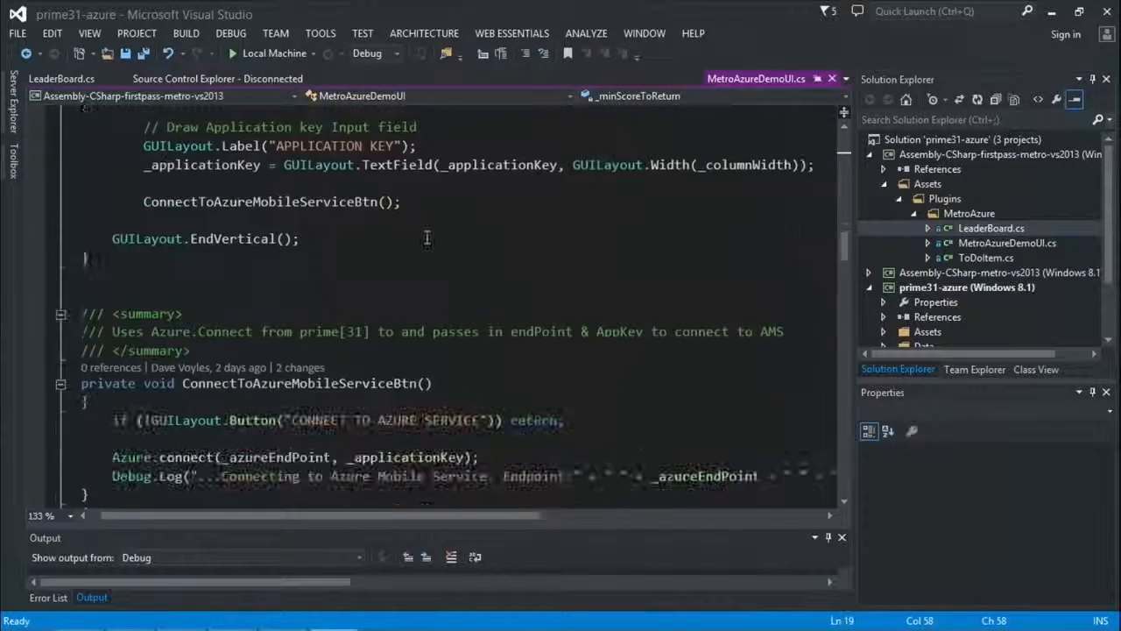
scroll(down, 3)
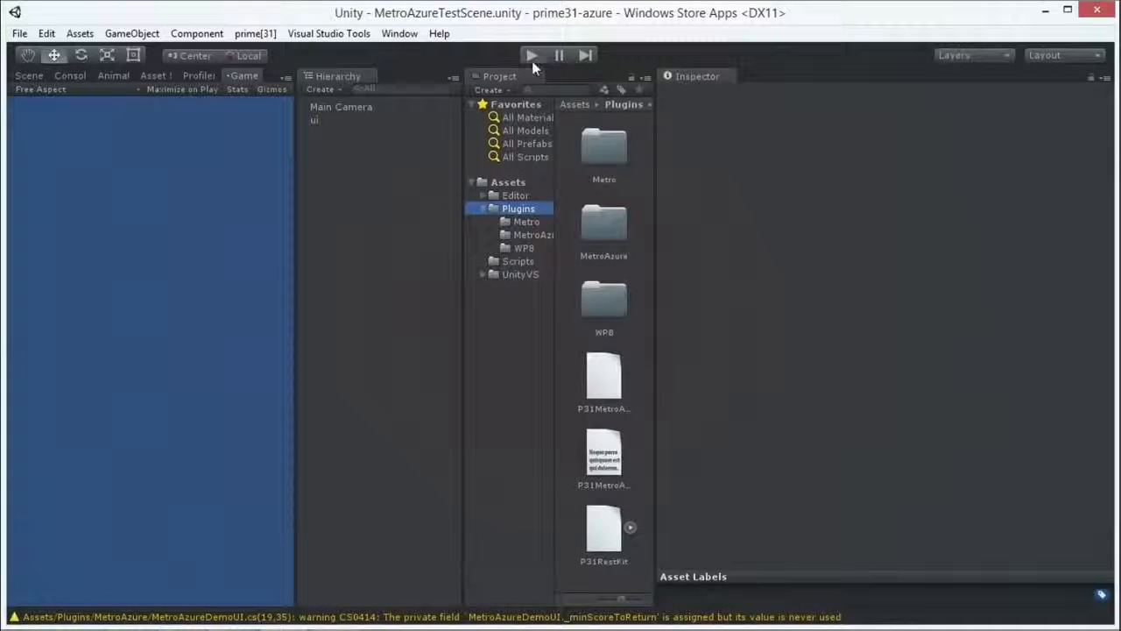
Run the MetroAzureTestScene in Unity's play mode to preview the leaderboard interface.
click(531, 54)
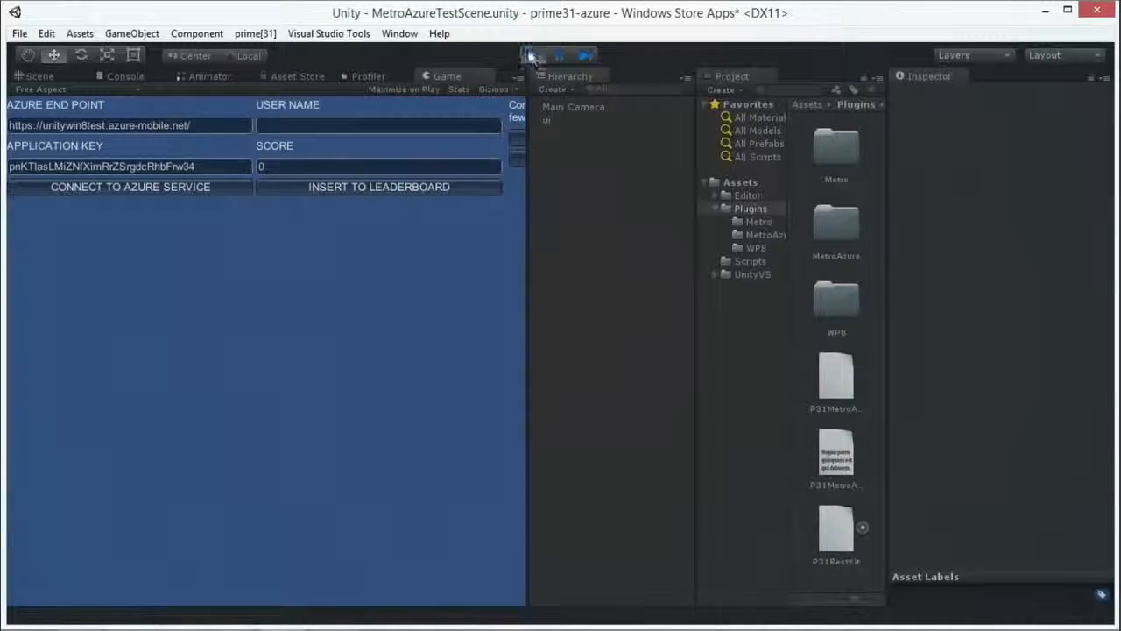
click(529, 54)
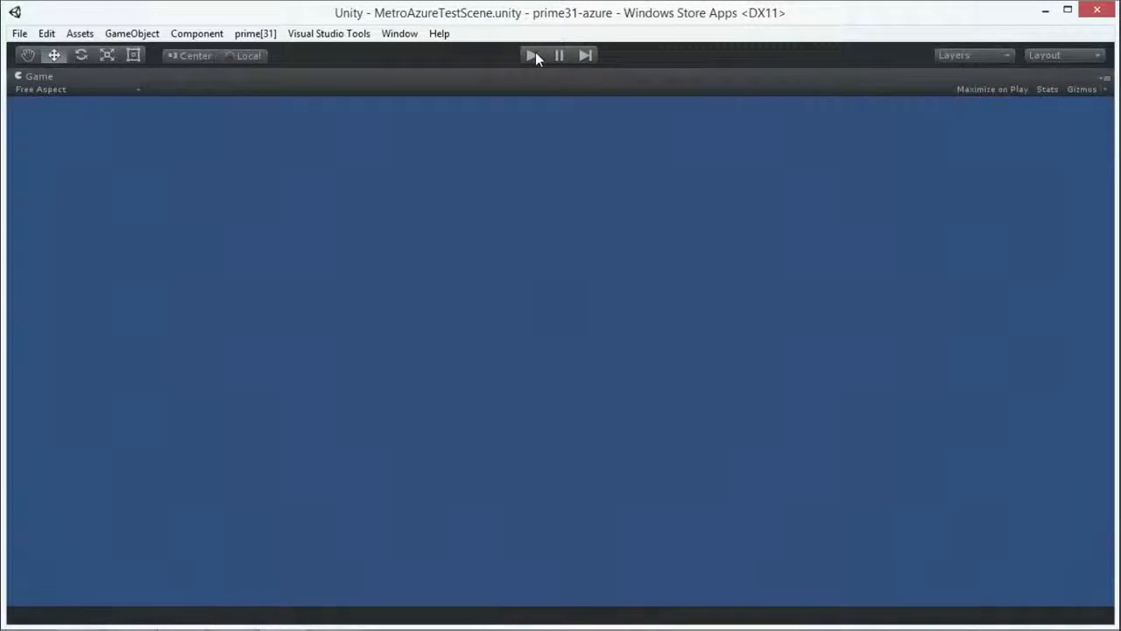
Stop the running MetroAzureTestScene, leaving the game view empty.
click(529, 55)
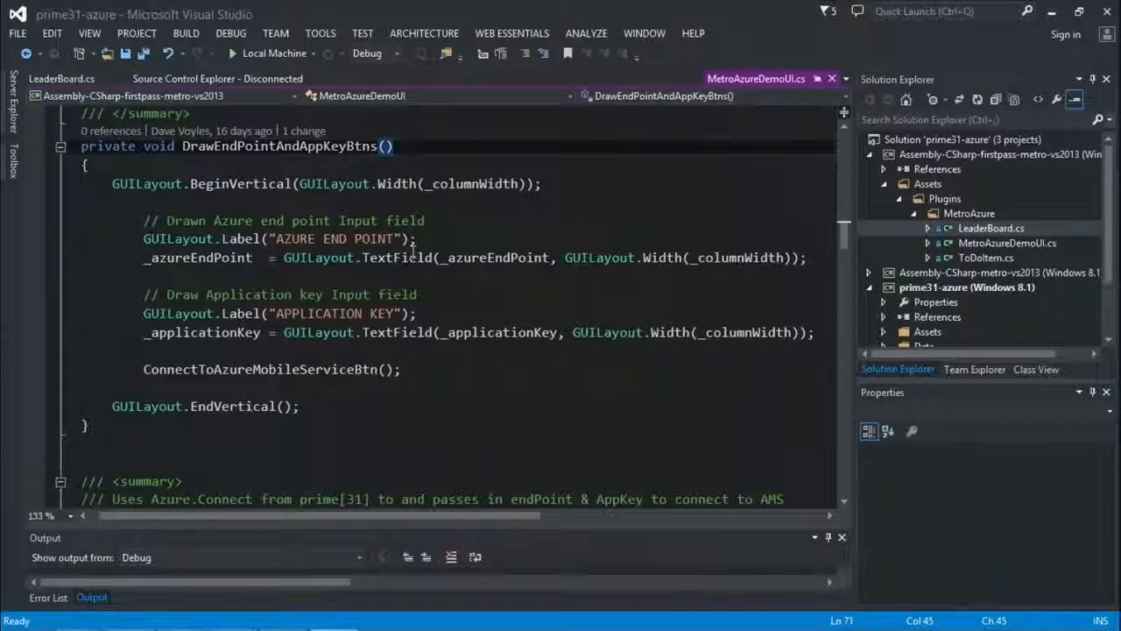
mouse_move(319, 306)
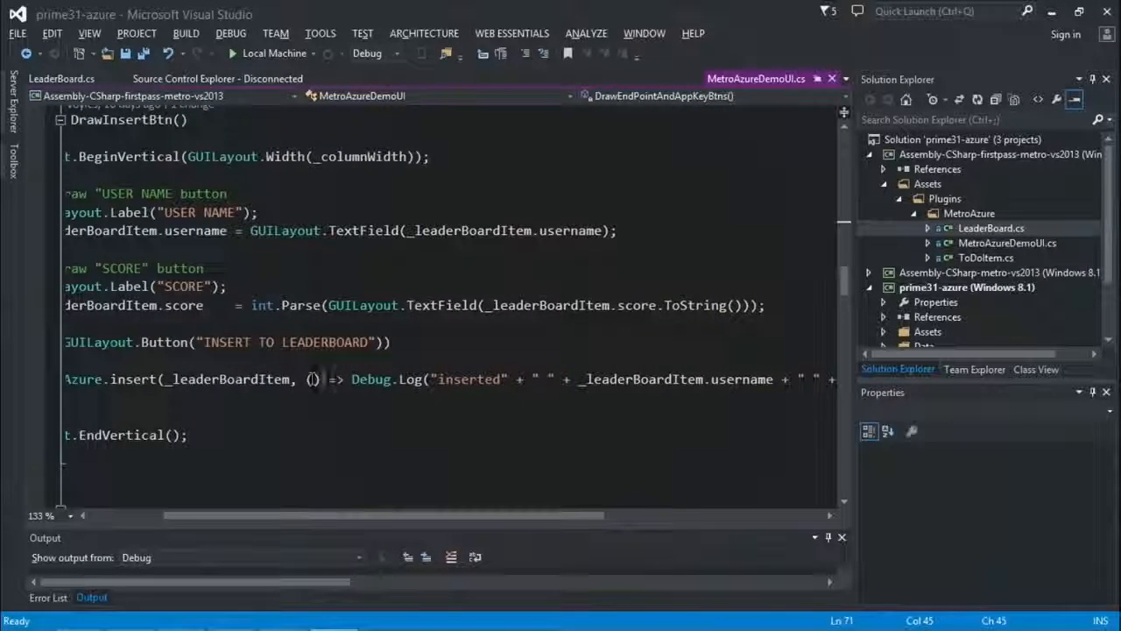
mouse_move(331, 363)
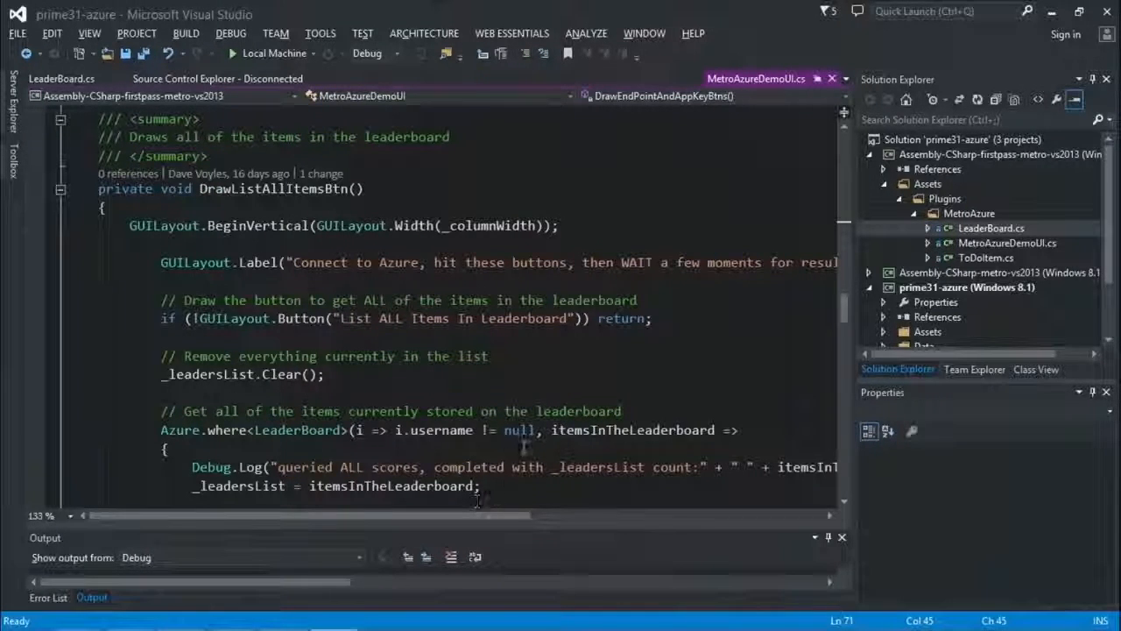
Scroll down to the DrawListAllItemsBtn method's Azure.where leaderboard query and its logging callback.
scroll(down, 3)
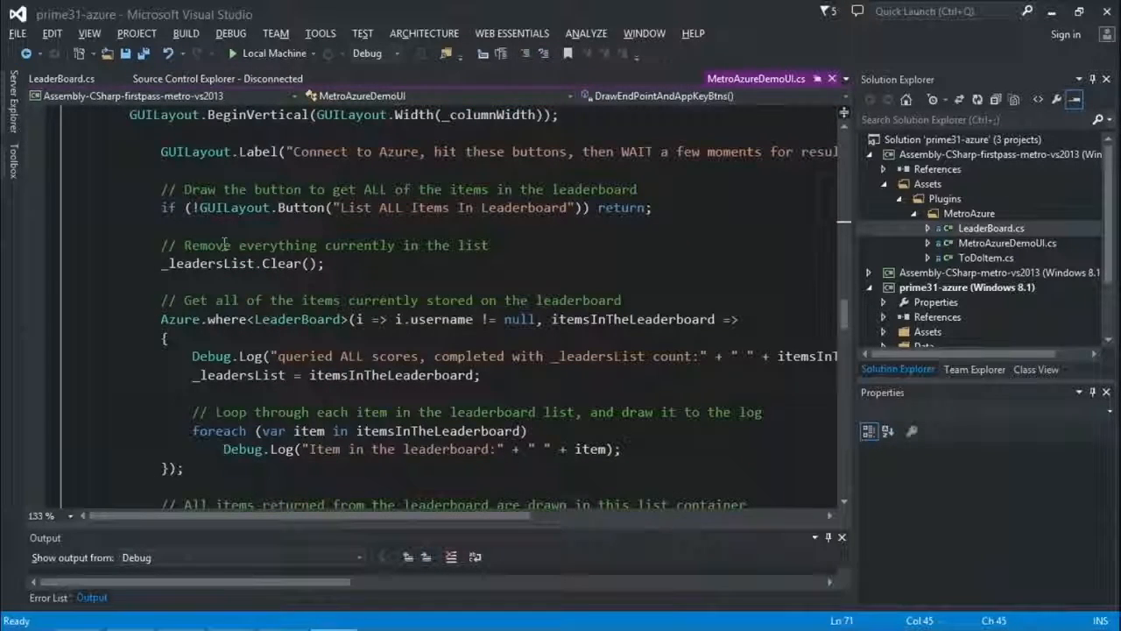
mouse_move(135, 254)
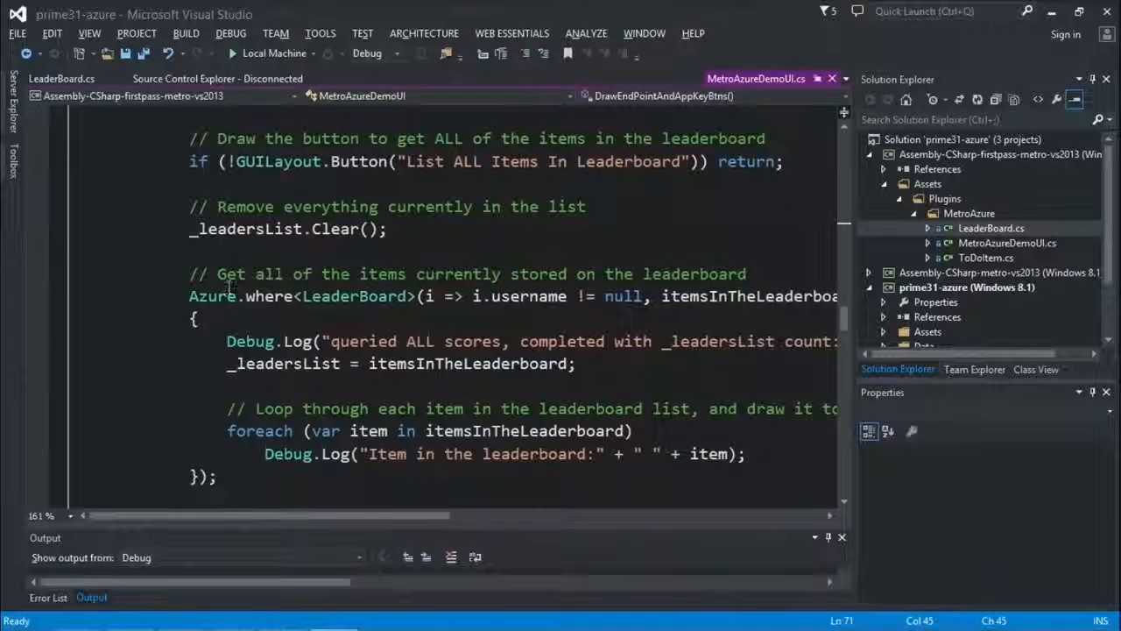
mouse_move(212, 294)
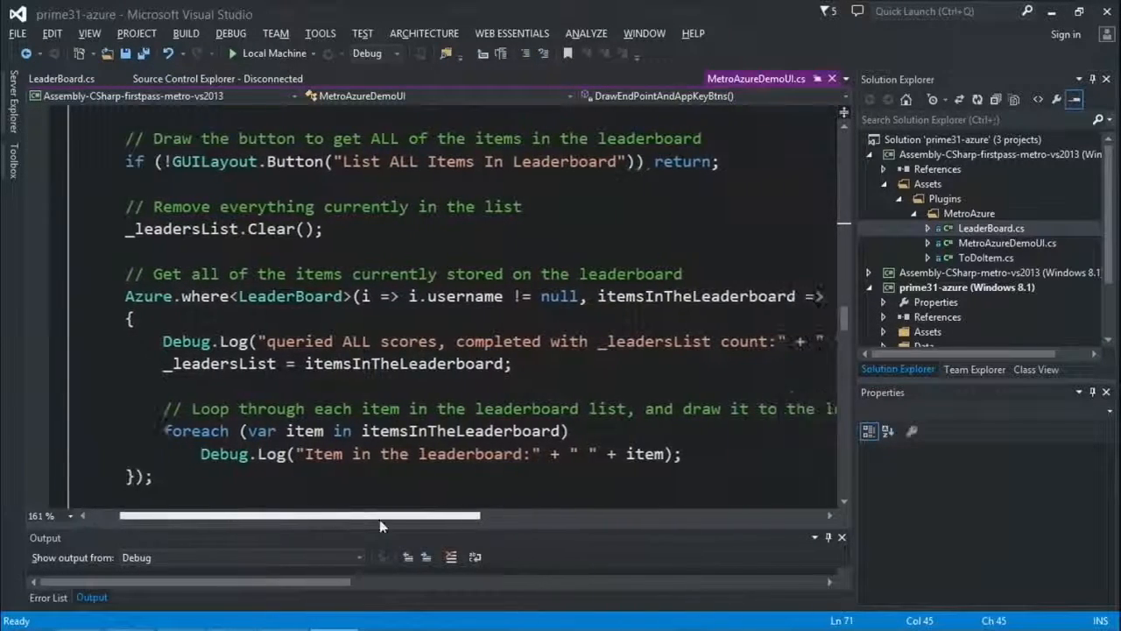
scroll(right, 3)
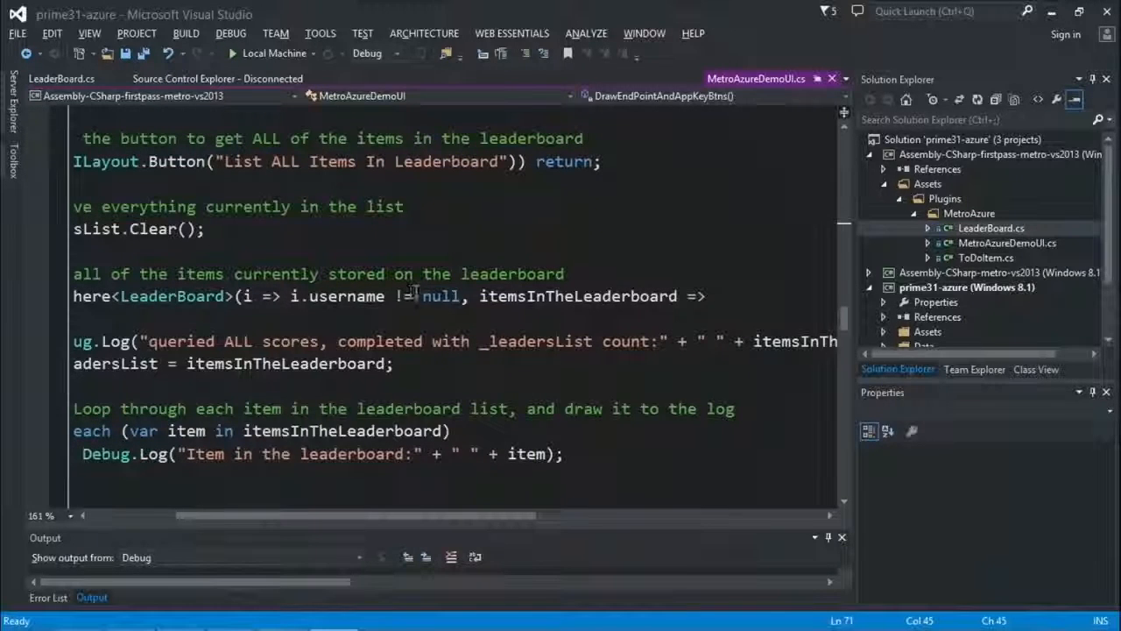
mouse_move(445, 333)
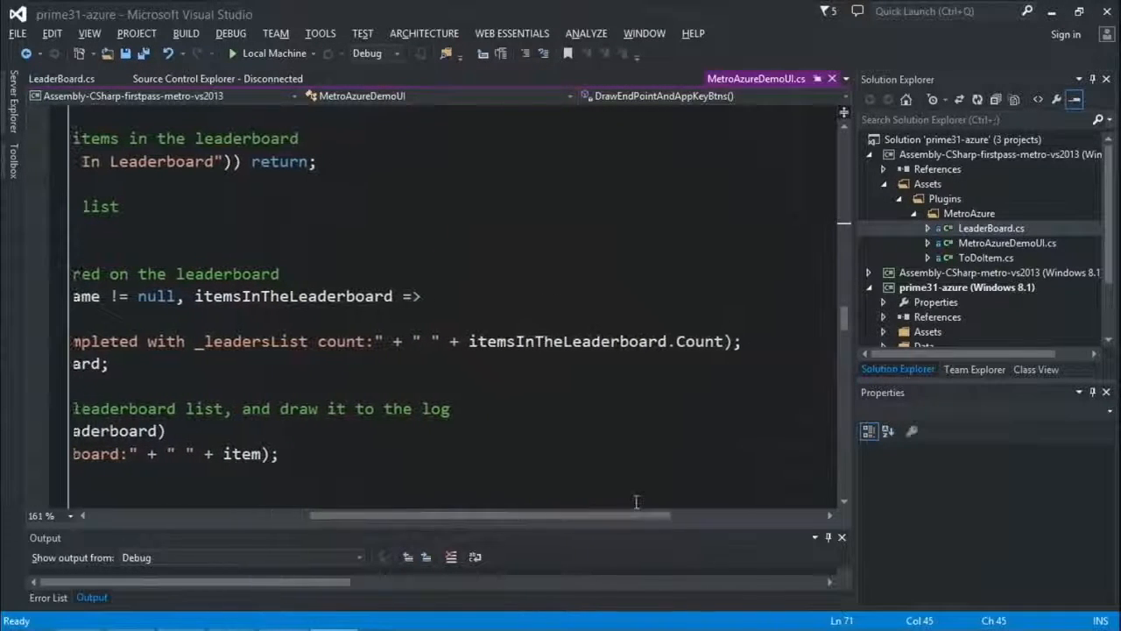
mouse_move(749, 357)
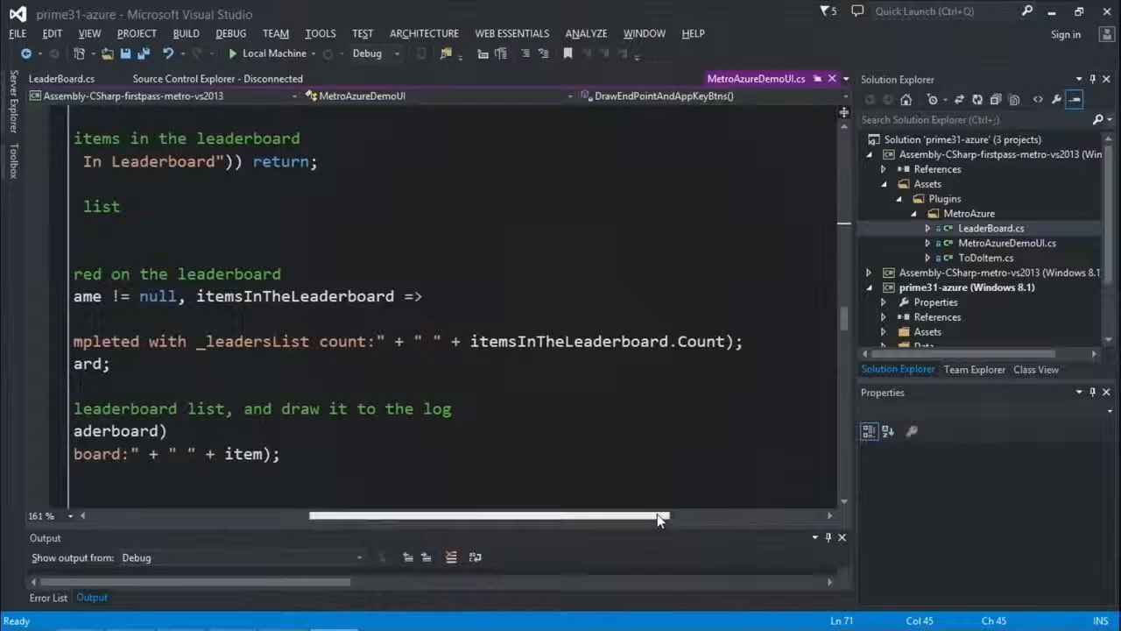
drag(662, 515, 237, 515)
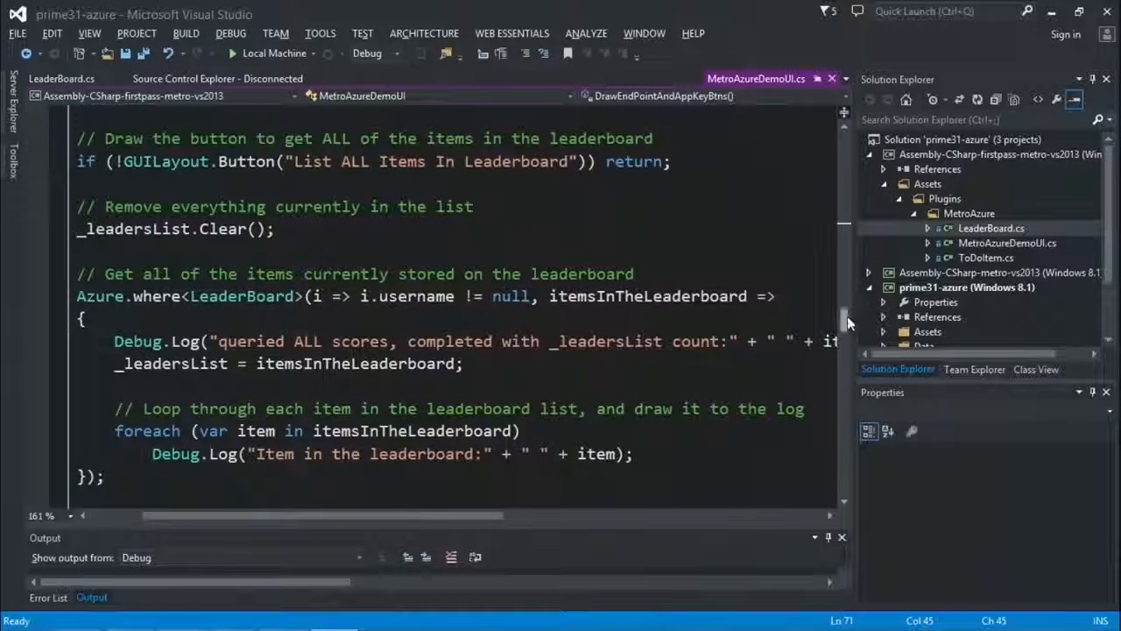
Scroll past the list container code to the UpdateAndDeleteBtns delete-latest-item button code.
scroll(down, 3)
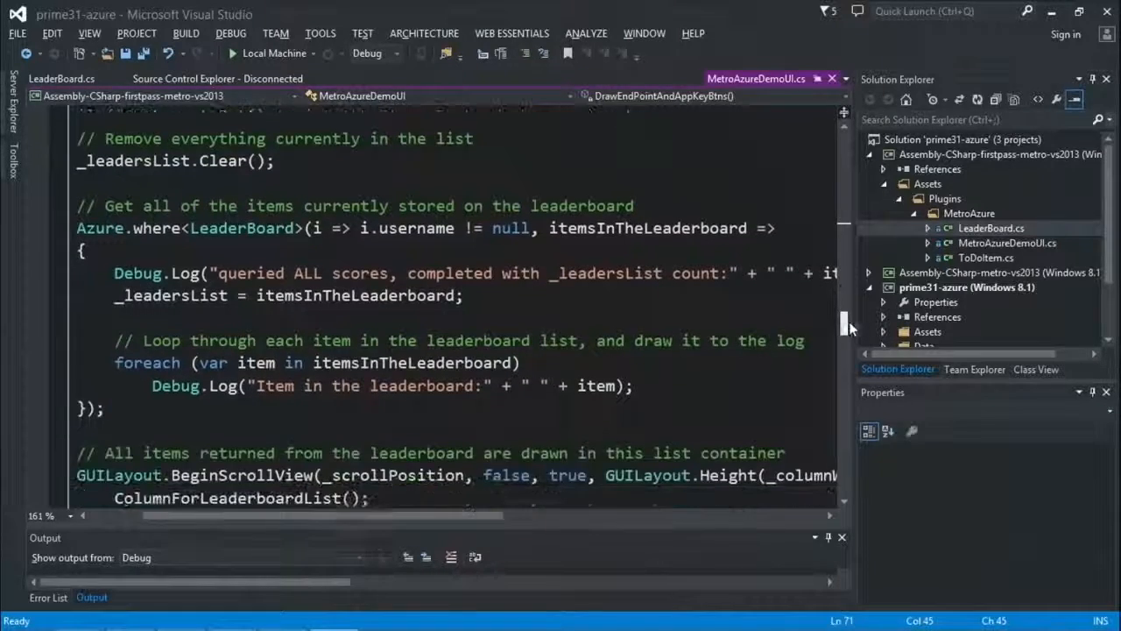
scroll(down, 3)
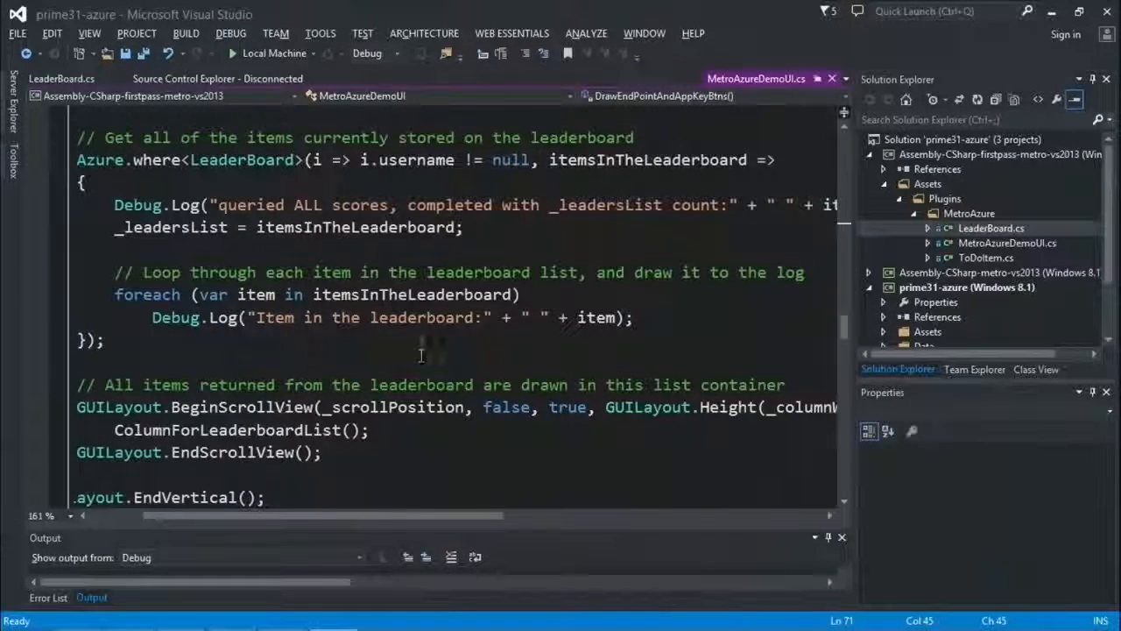
scroll(down, 3)
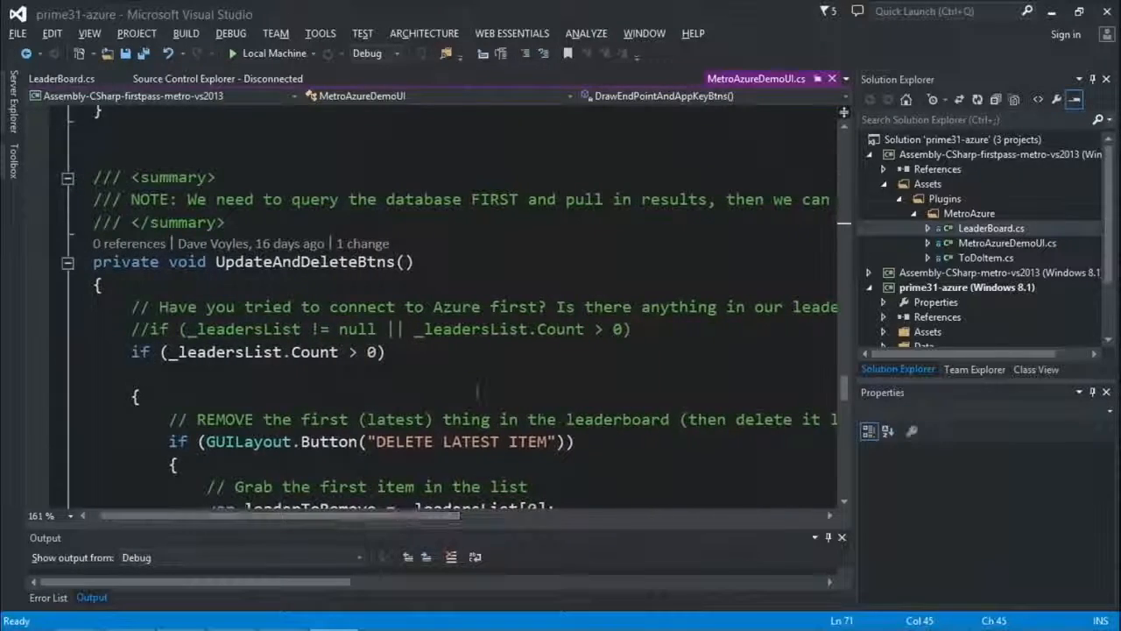
Scroll back to the DrawListAllItemsBtn Azure.where query with the scroll container below.
scroll(down, 3)
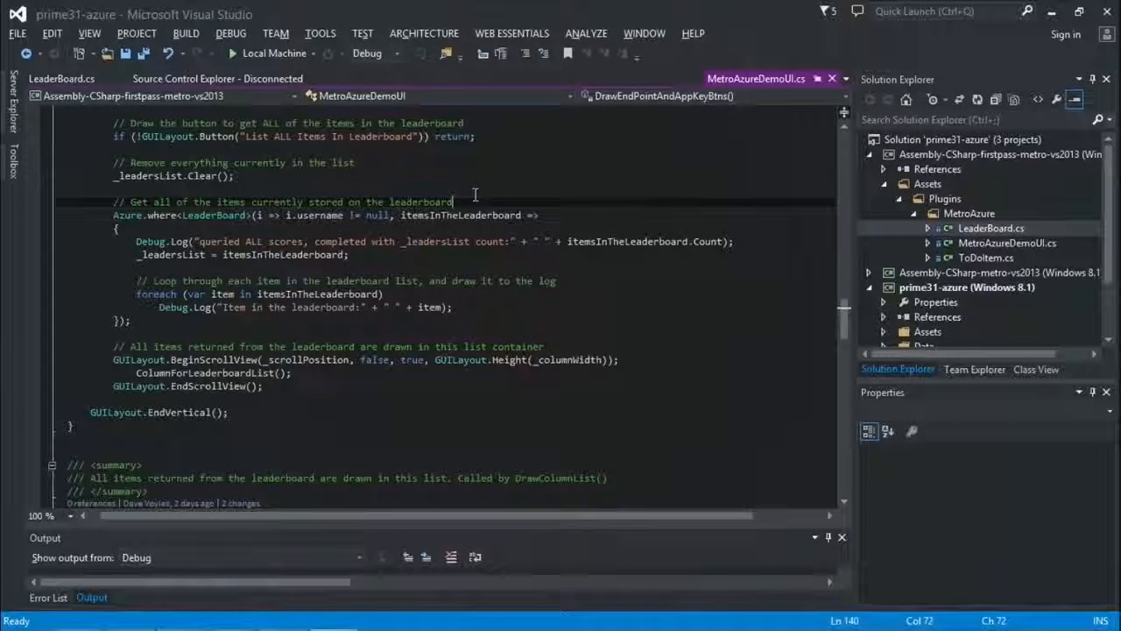
Type 'Azure.' above the query to show IntelliSense members insert, update, delete, where.
text(Azure)
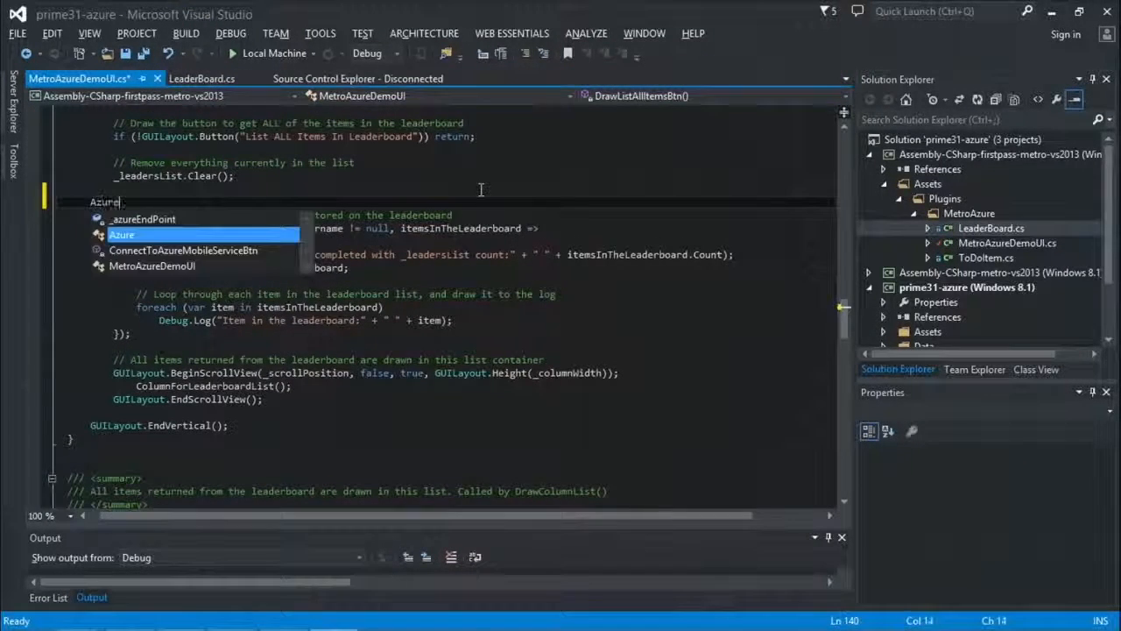
text(.)
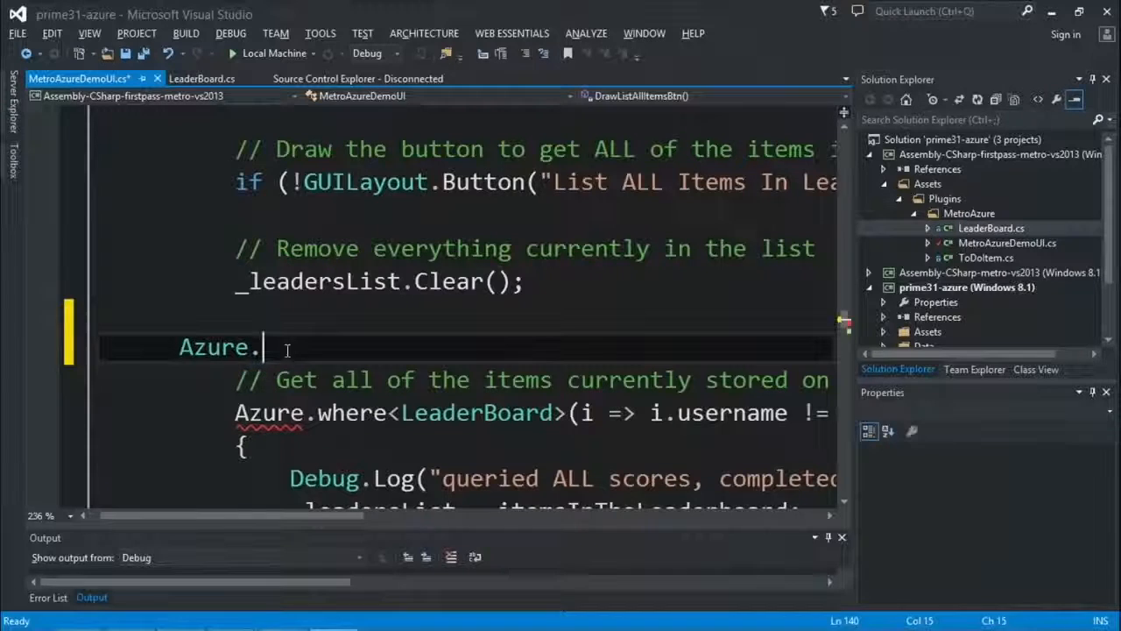
text(.)
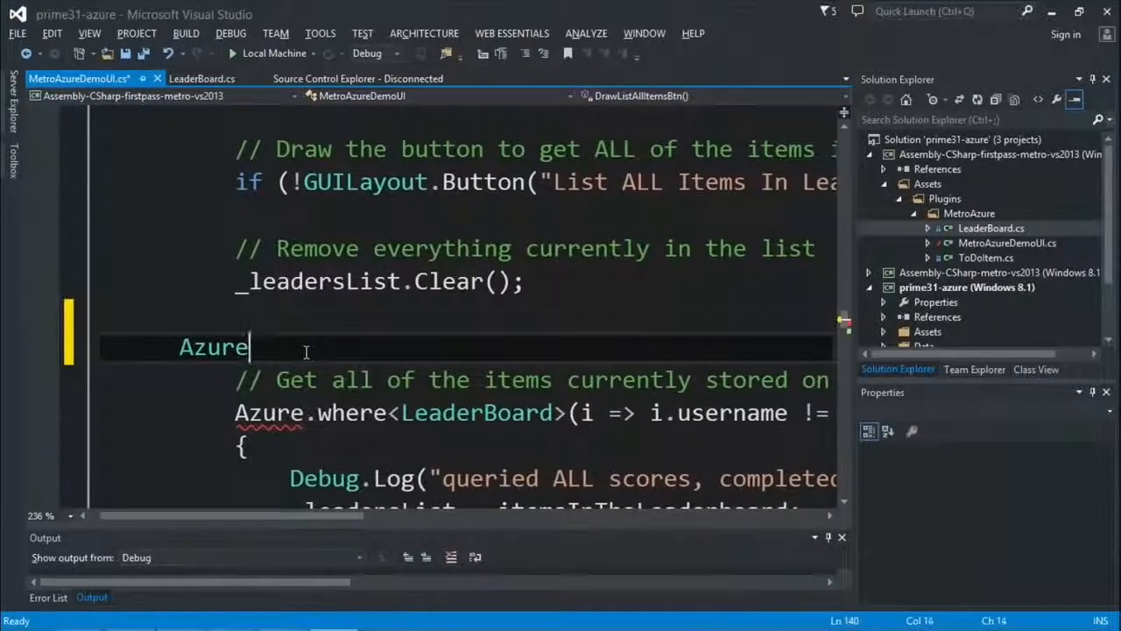
text(.)
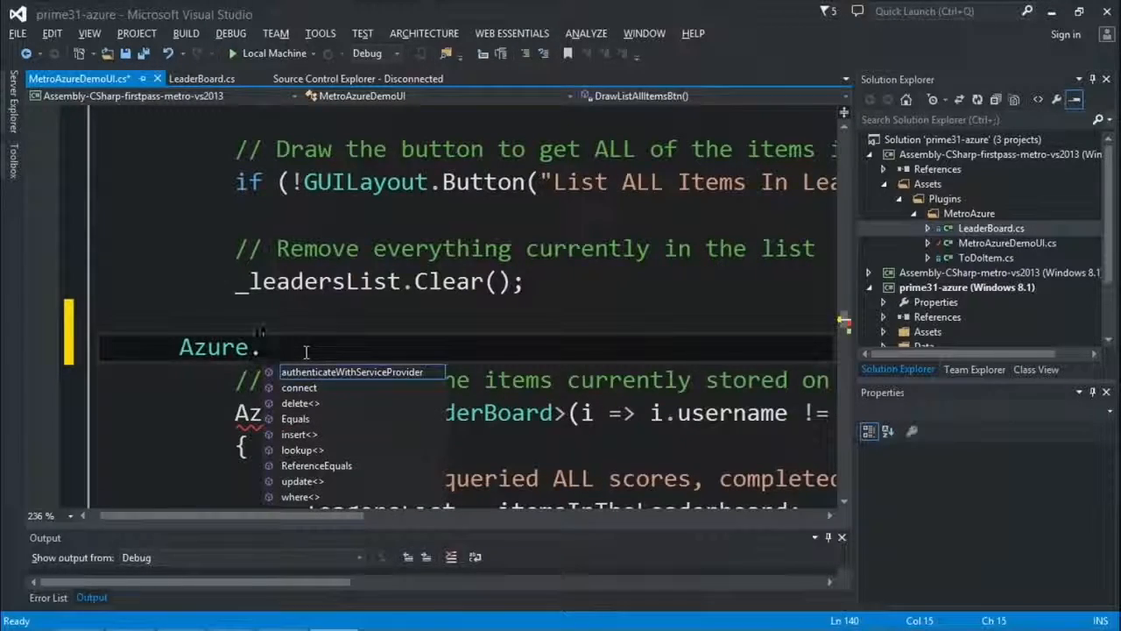